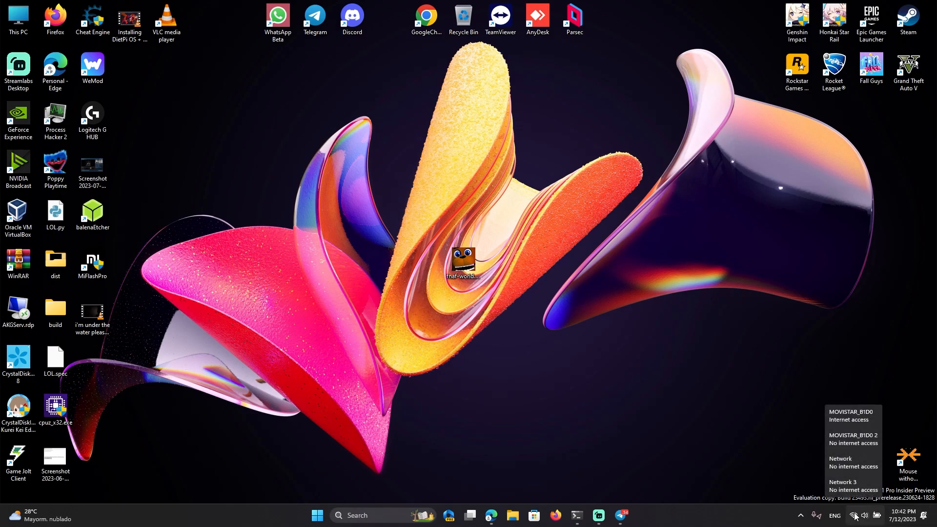
mouse_move(842, 429)
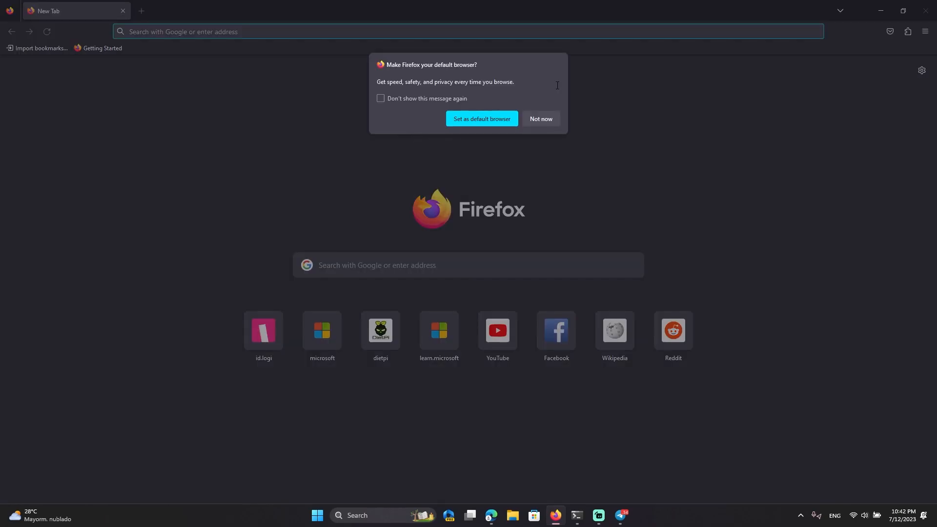
Dismiss Firefox's default-browser prompt with 'Not now'
click(540, 119)
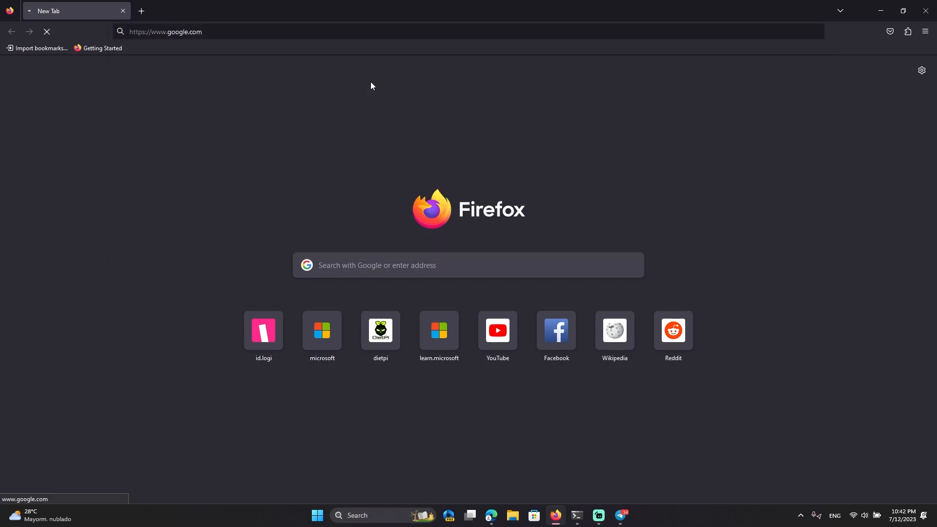
mouse_move(309, 81)
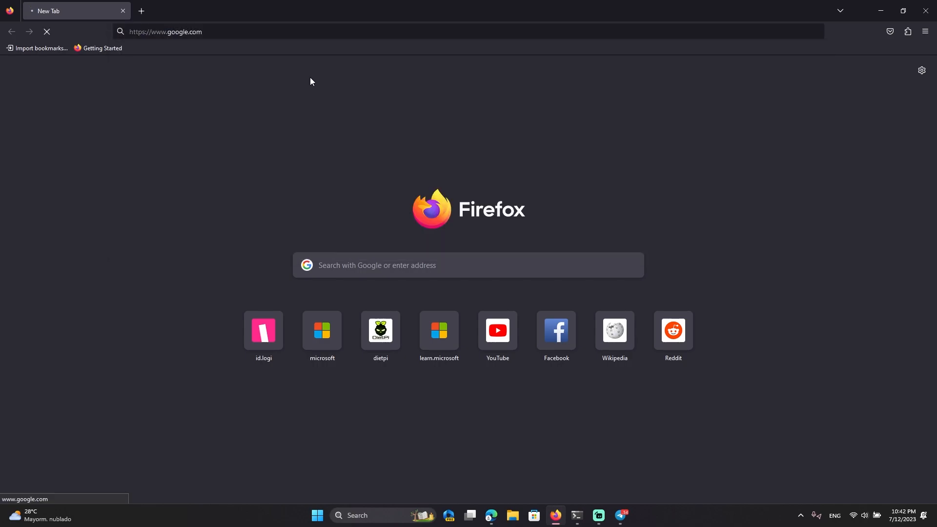
mouse_move(705, 382)
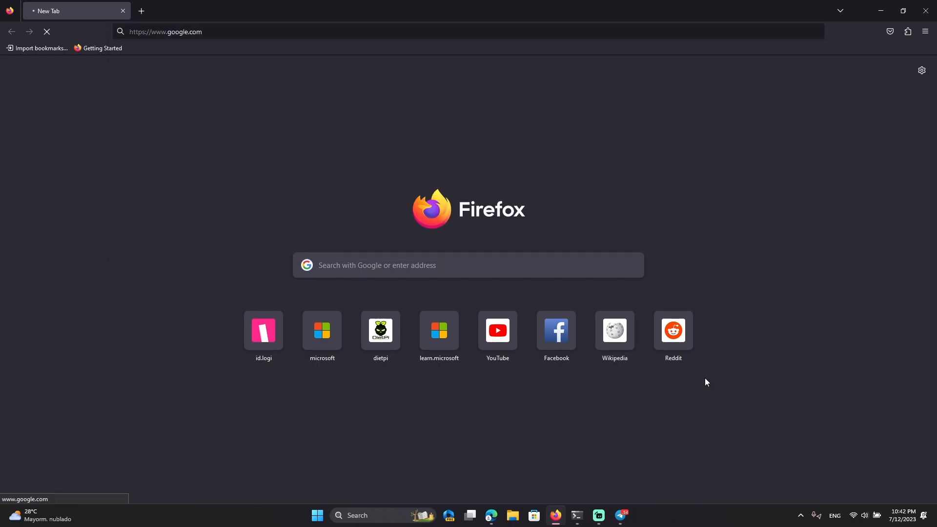
mouse_move(699, 428)
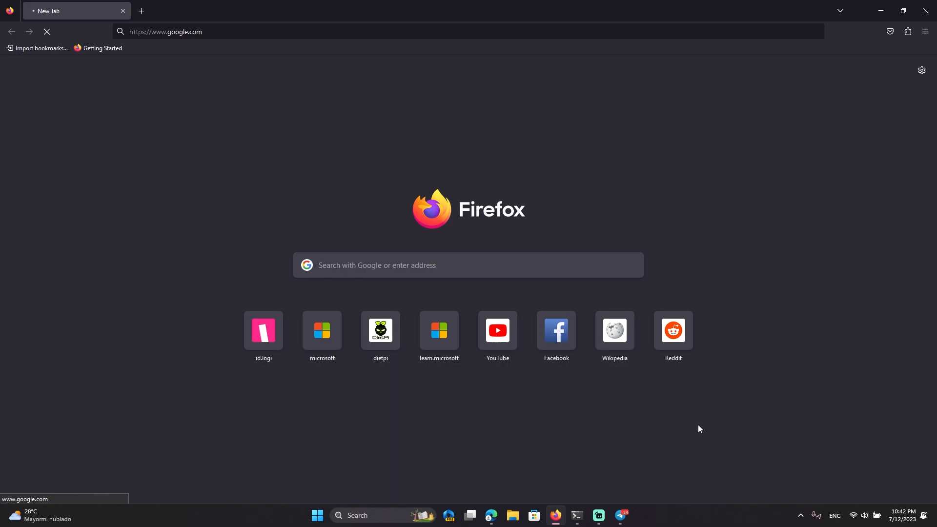
mouse_move(649, 163)
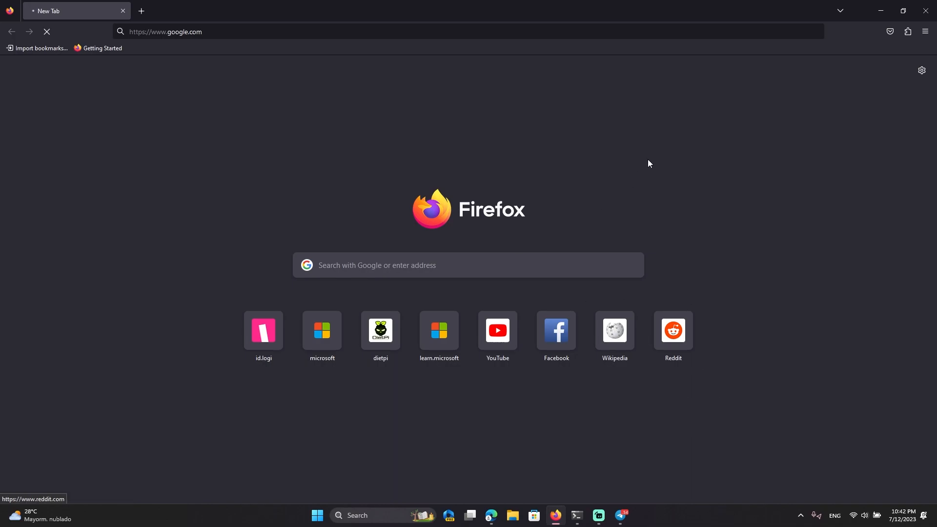
mouse_move(613, 330)
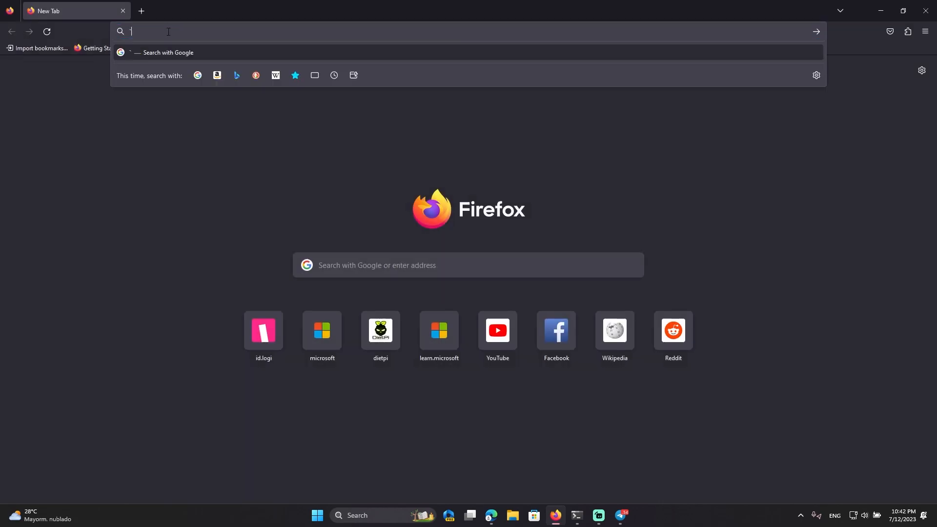
Browse to the router at 192.168.0.1, hitting Firefox's certificate warning
text(192)
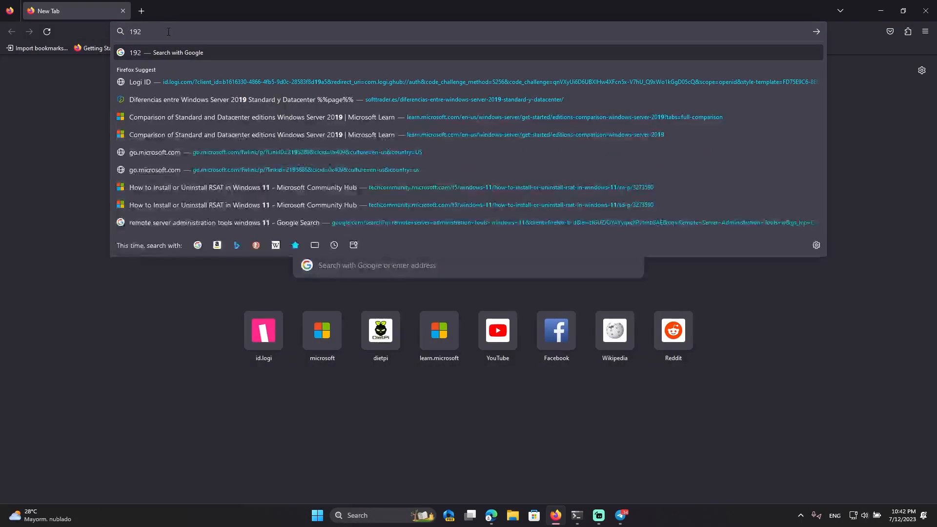
text(.168)
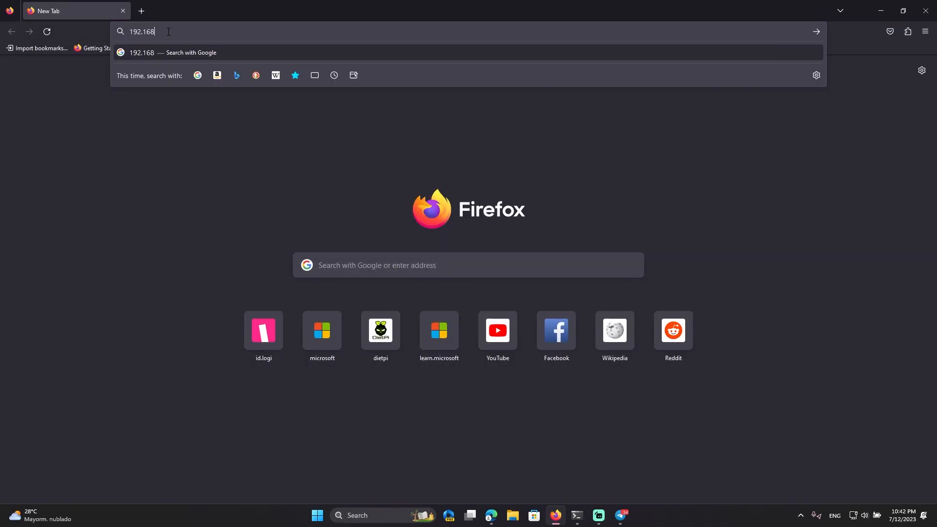
text(.0.1/webpages/login.html)
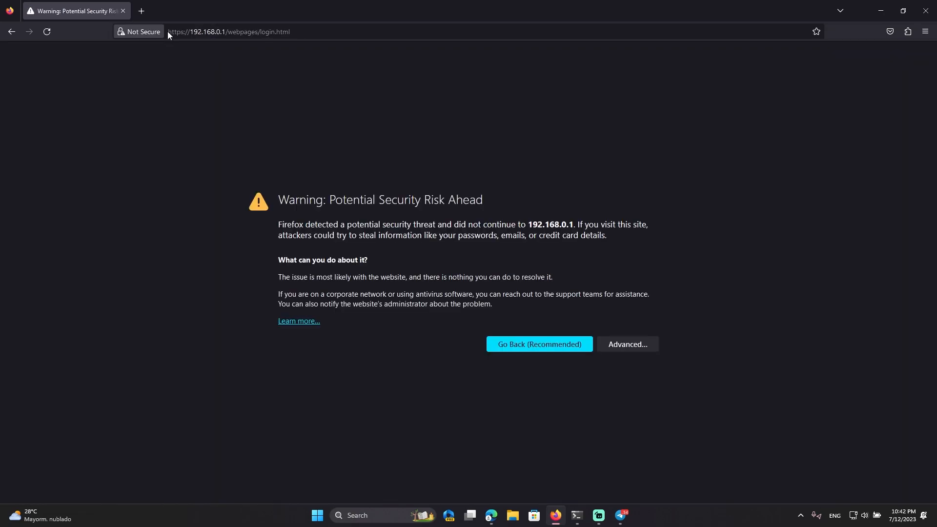
Review the router's certificate under Advanced, then Accept the Risk and Continue
click(627, 343)
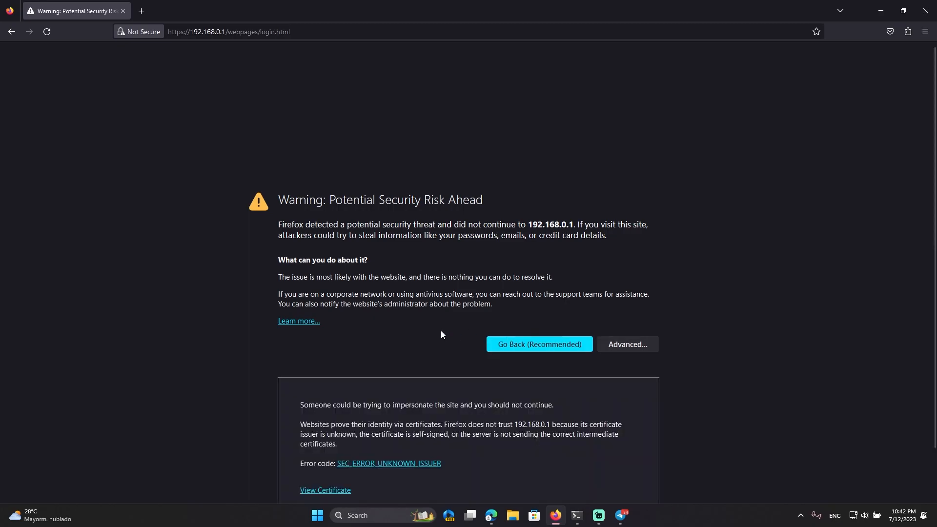
click(325, 489)
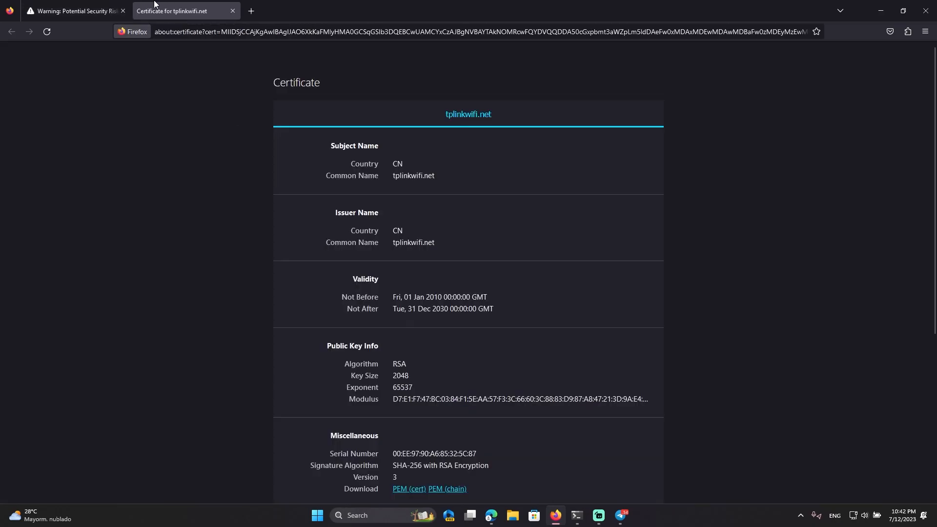
click(233, 11)
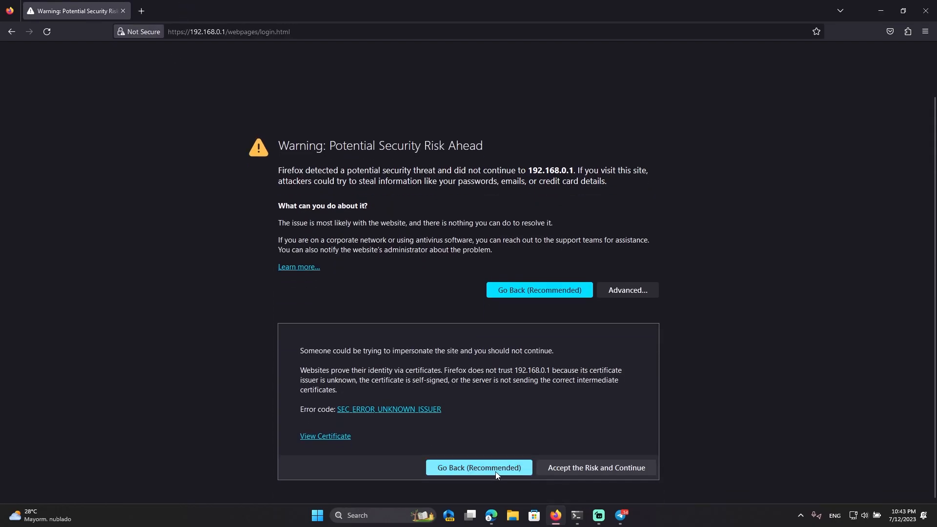
click(595, 467)
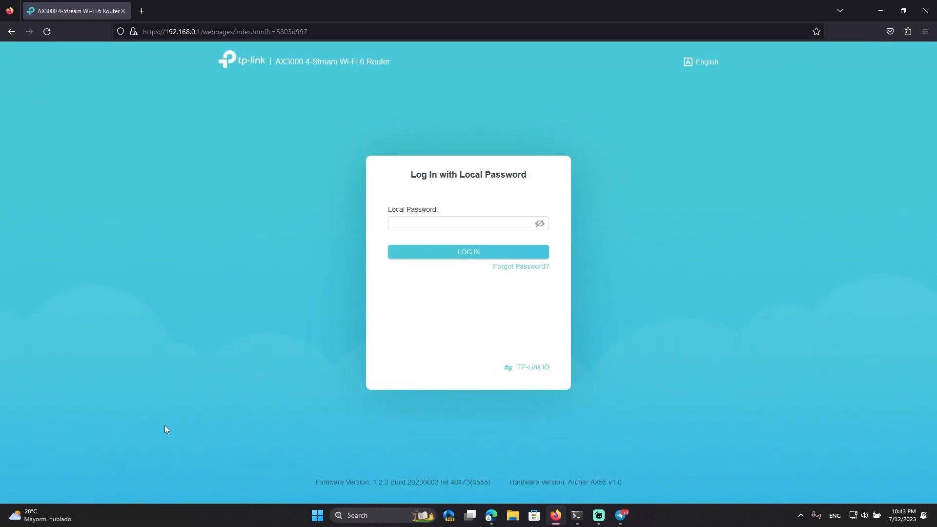
Log in to the TP-Link router with the local password
click(467, 223)
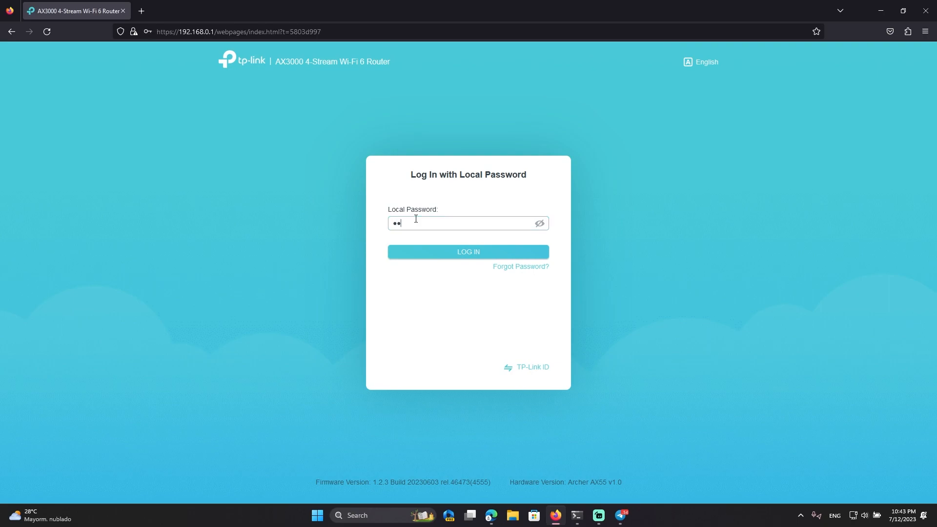
text(password)
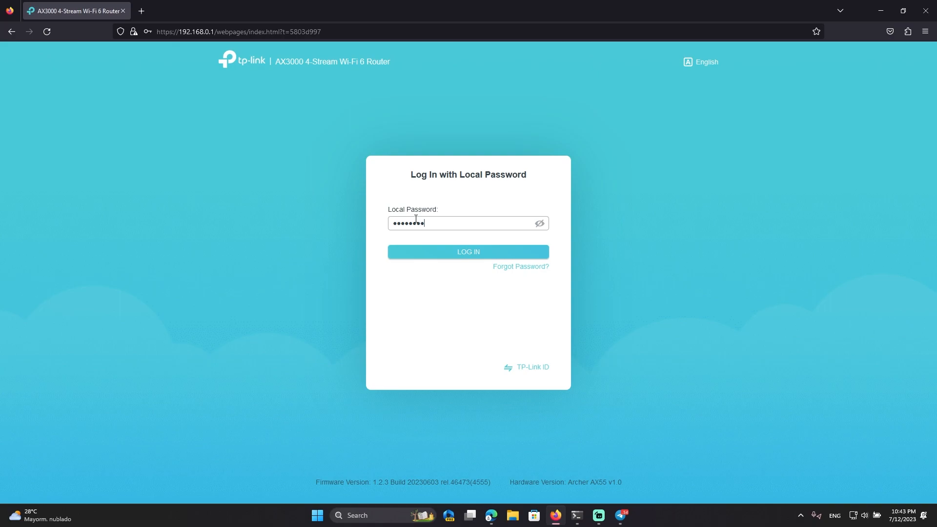
click(468, 252)
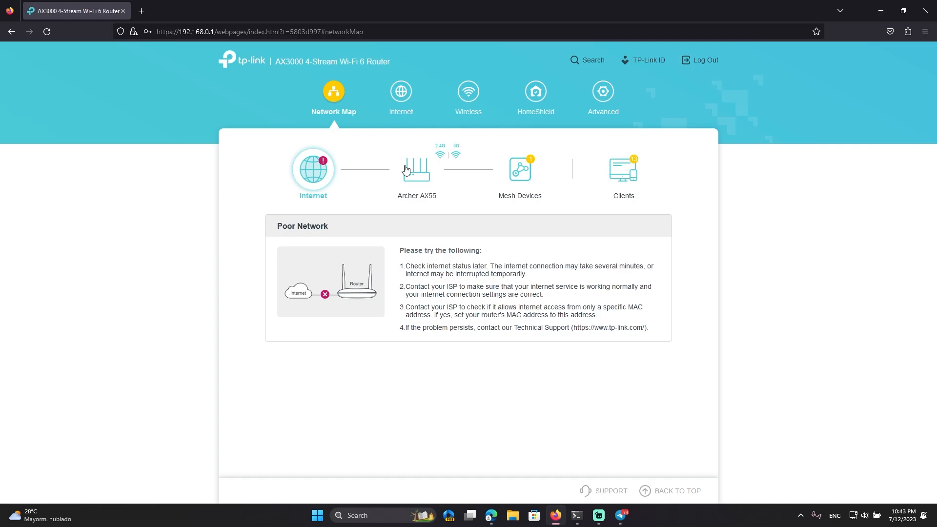
mouse_move(423, 171)
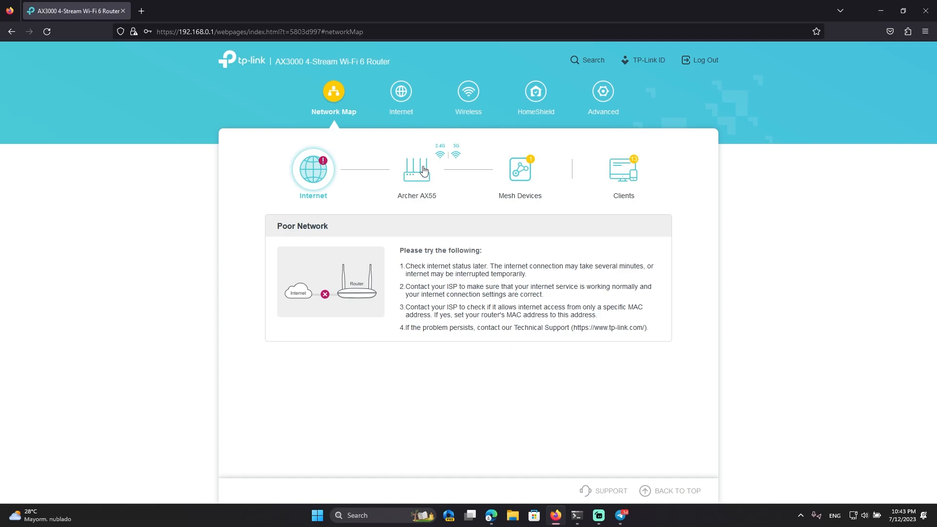
View the router's information and its Internet settings showing a Static IP connection
click(416, 168)
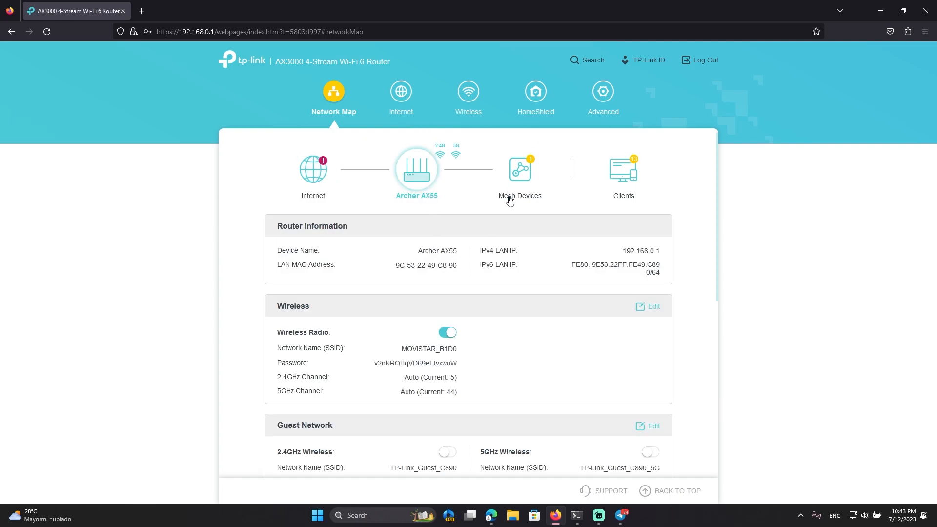
click(400, 98)
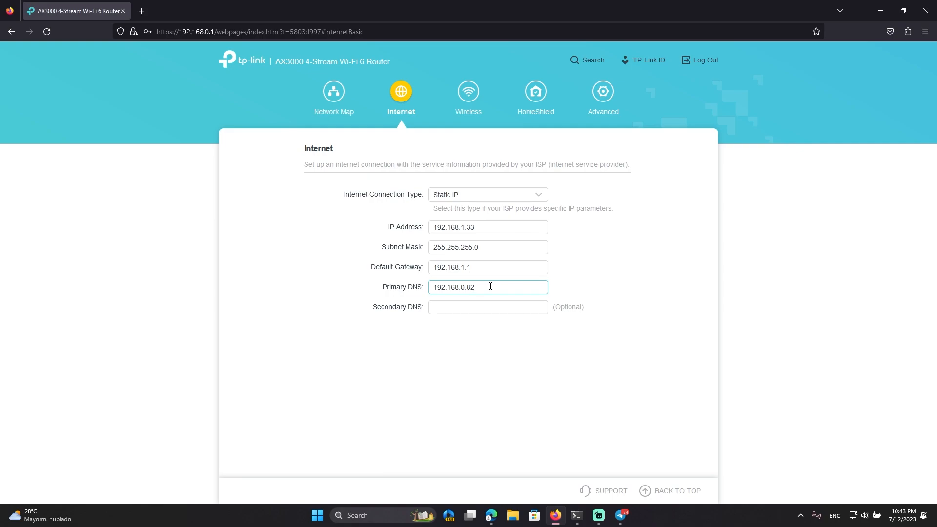
Replace the router's Primary DNS with 8.8.8.8 and save it successfully
key(BackSpace)
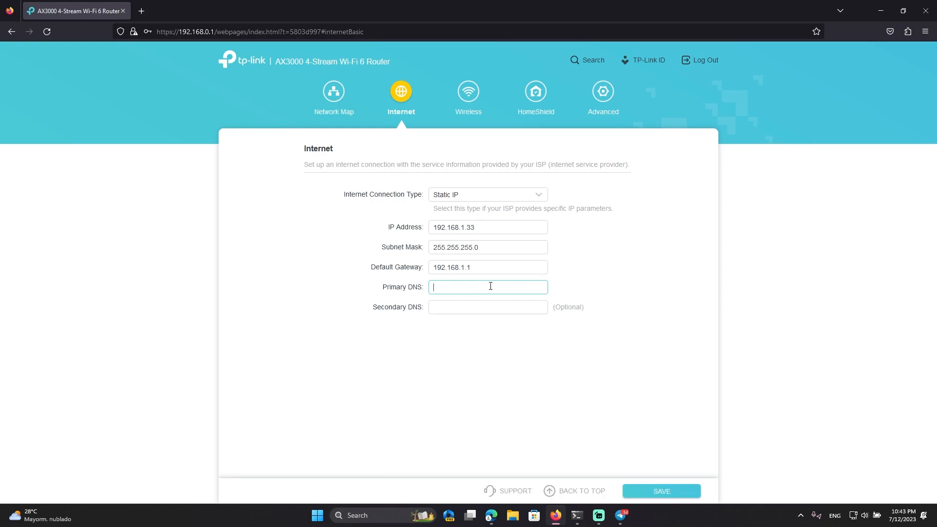
text(8.8.8.)
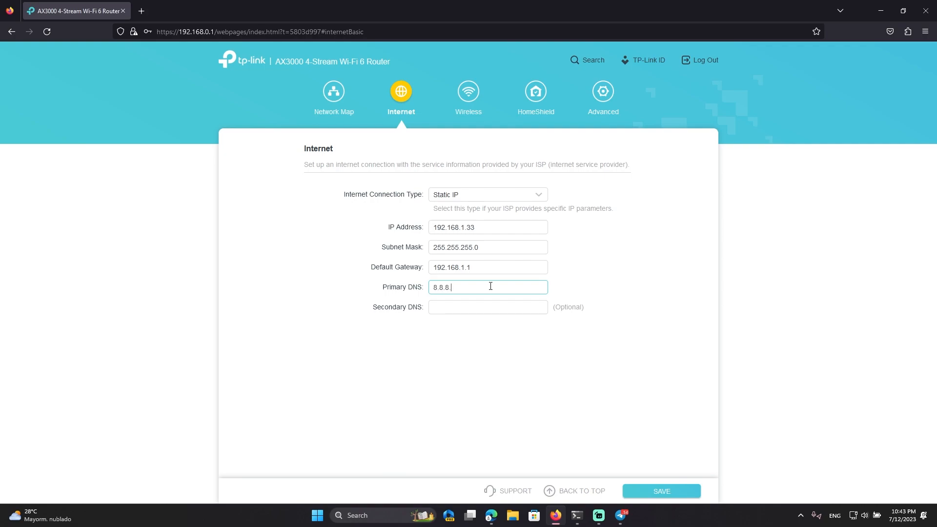
text(8)
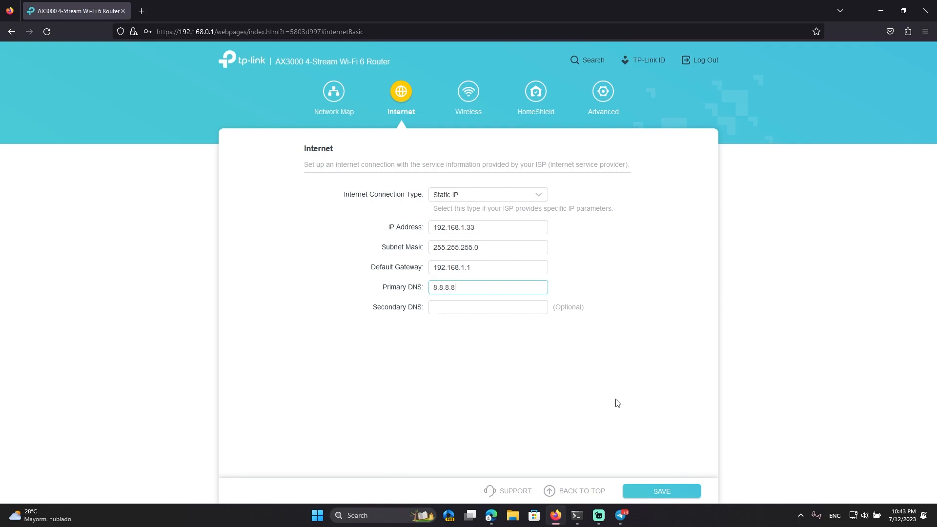
click(660, 491)
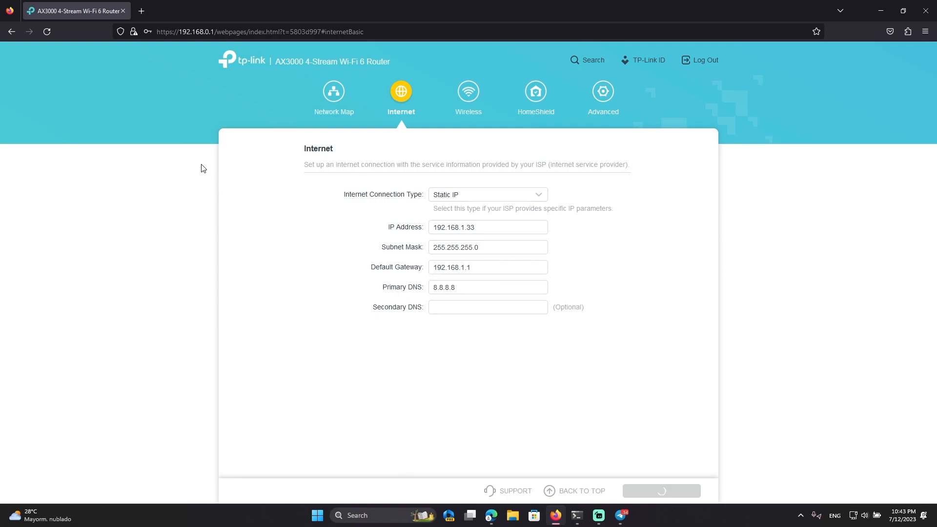
mouse_move(300, 518)
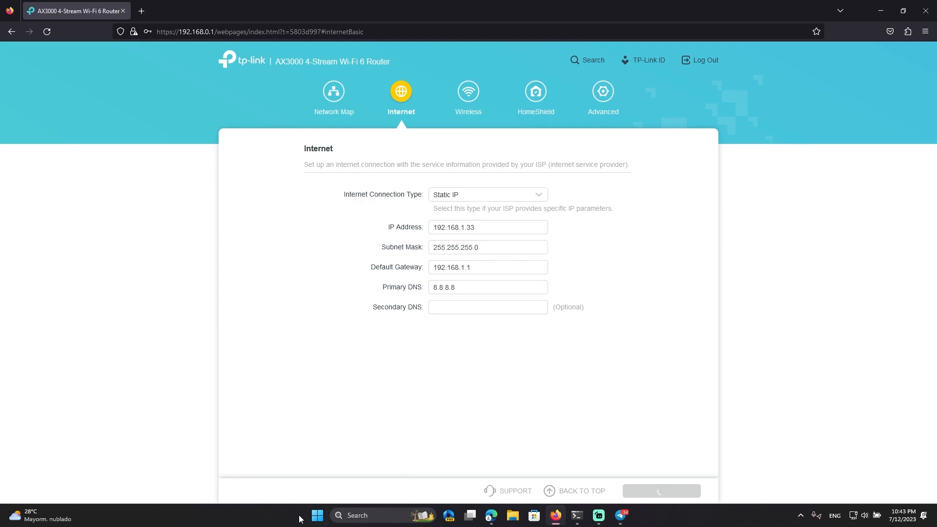
Acknowledge the save and start a new tab to test connectivity
click(317, 515)
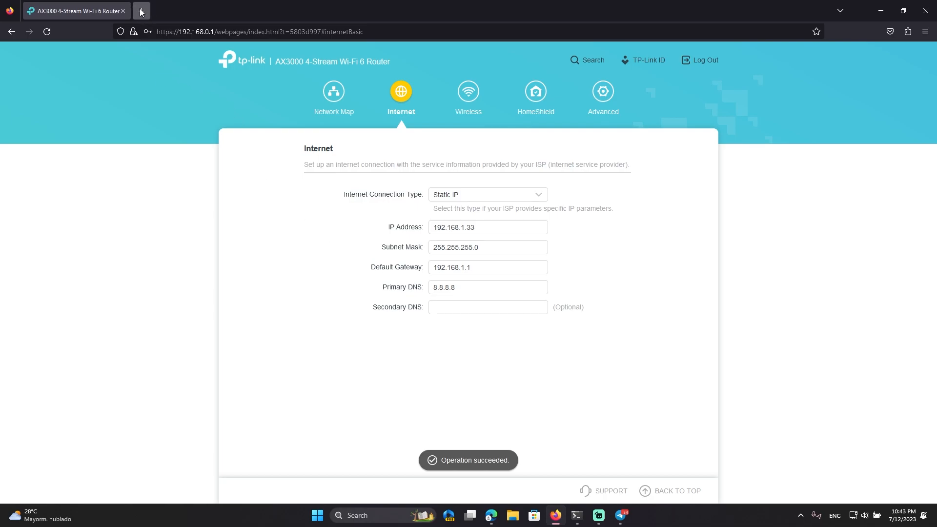
click(141, 11)
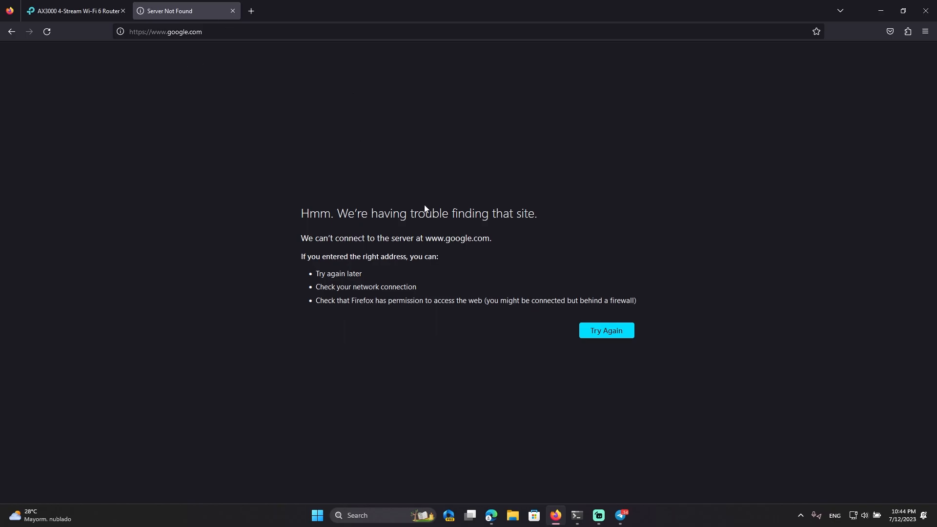
Check the router tab, then return to google.com still showing Server Not Found
click(71, 11)
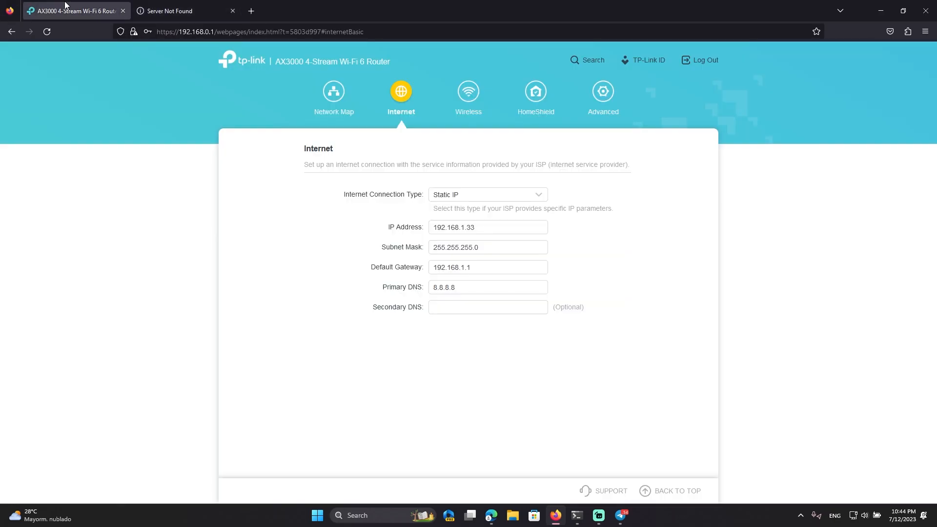
click(179, 10)
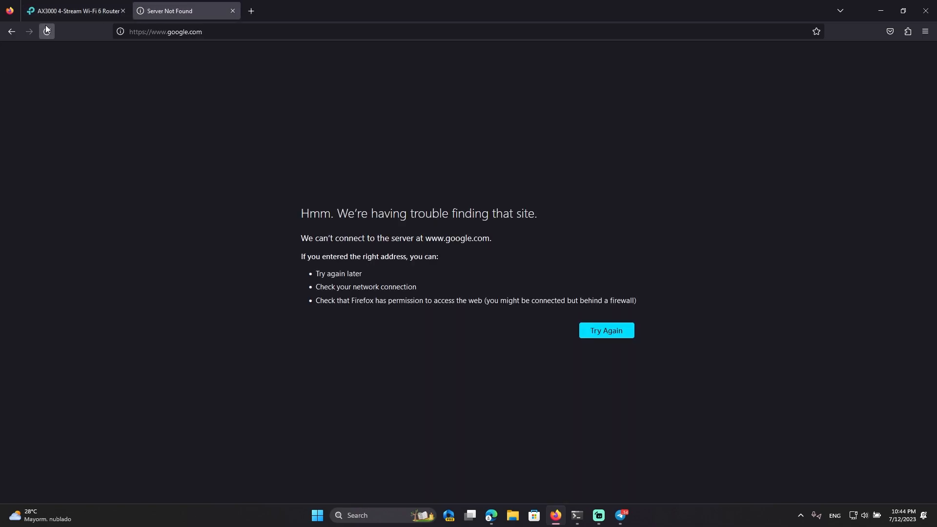
mouse_move(46, 32)
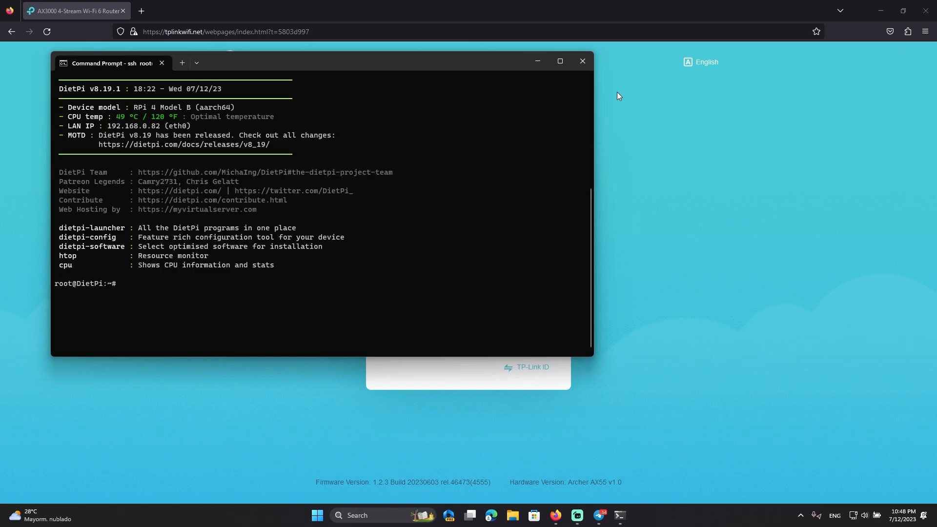
Launch dietpi-launcher over SSH, tab-completing the command, to reach the DietPi-Config menu
text(diet)
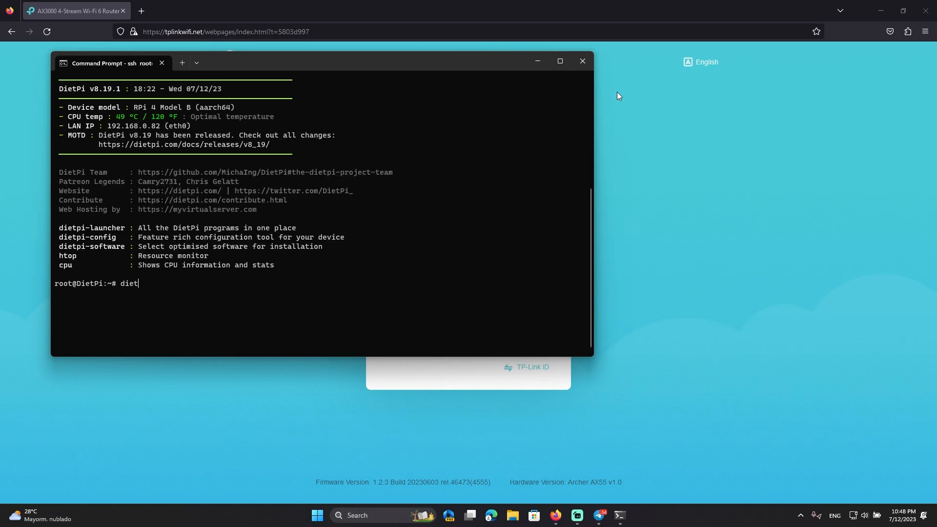
text(pi0)
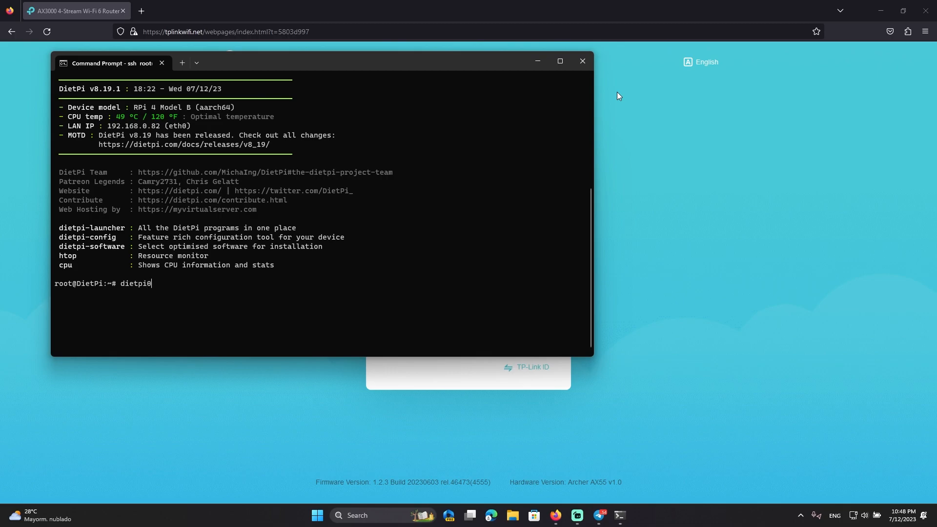
key(Tab)
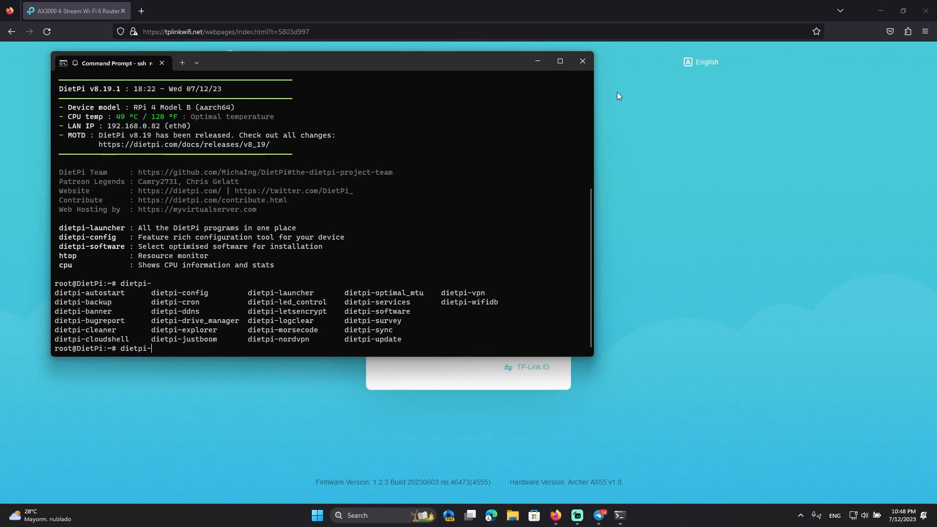
text(la)
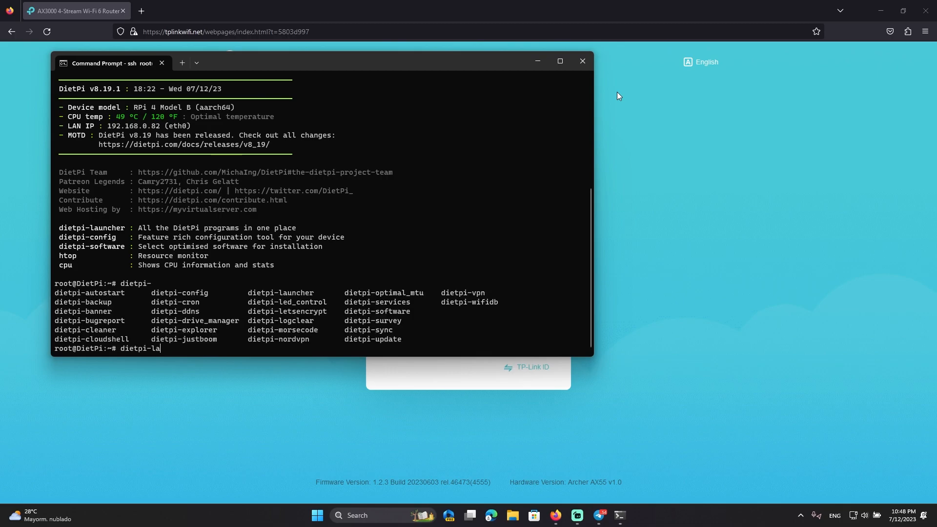
key(Return)
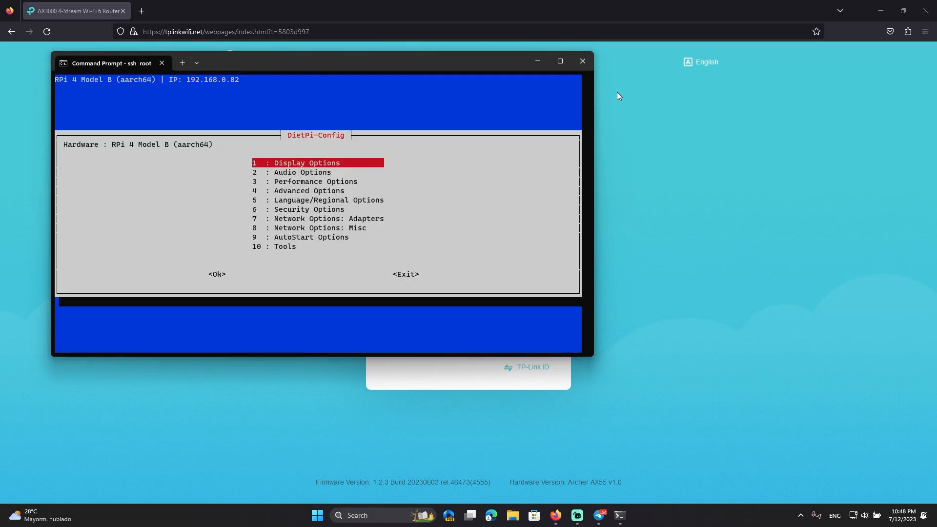
key(Down)
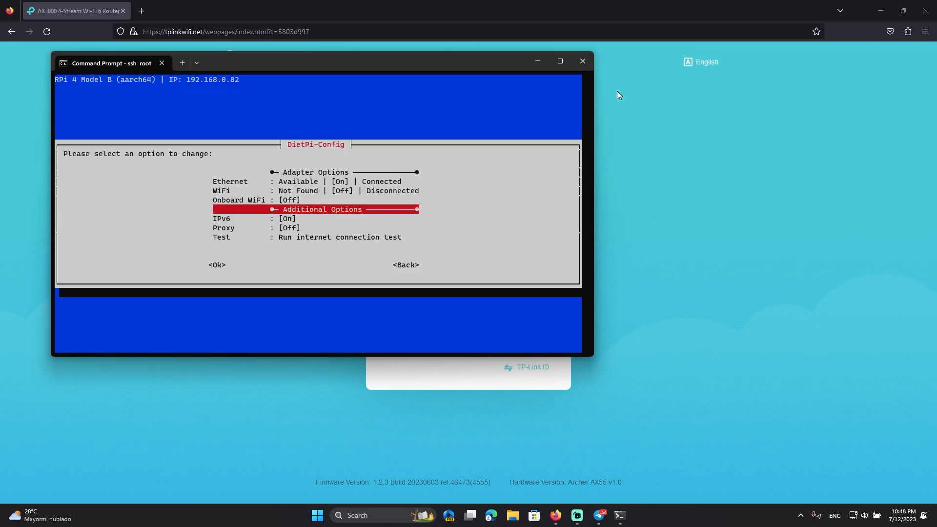
key(Up)
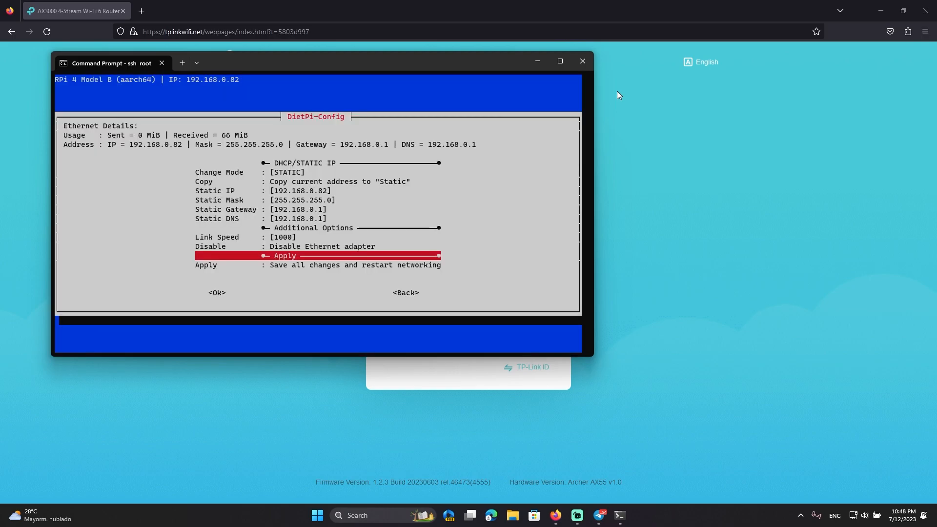
key(Up)
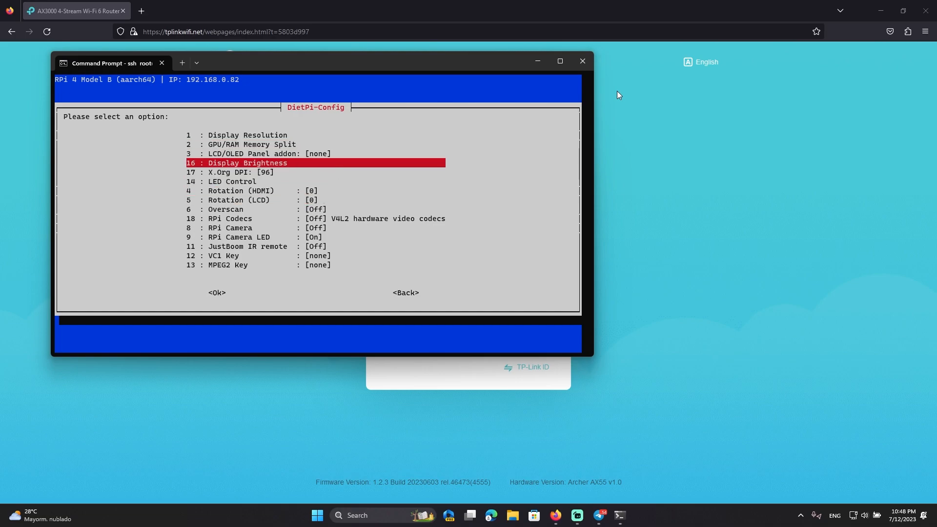
click(558, 61)
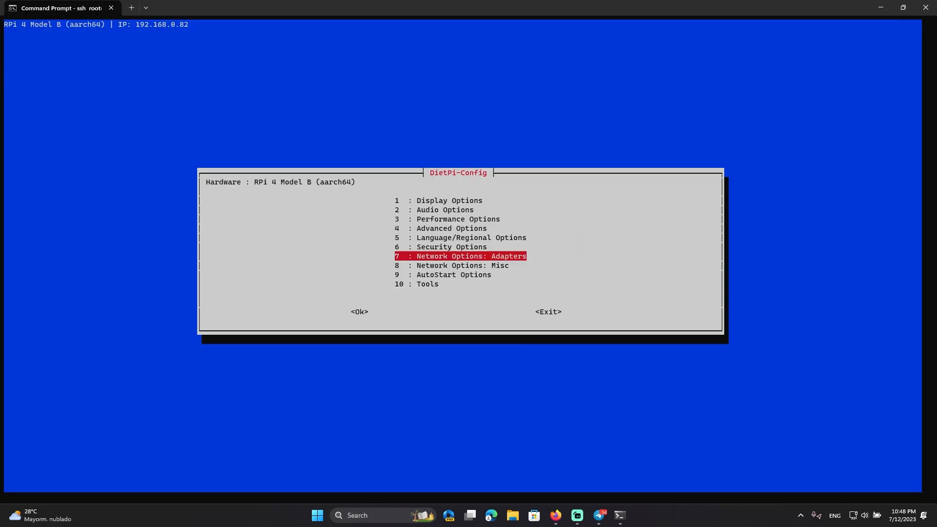
Turn 'Boot wait for network' Off in Network Options: Misc and return to the main menu
key(Return)
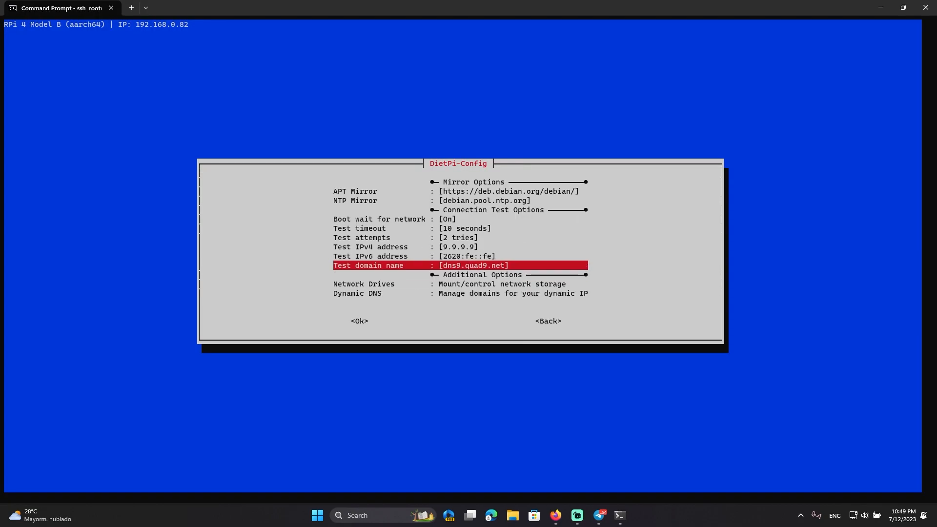
key(up)
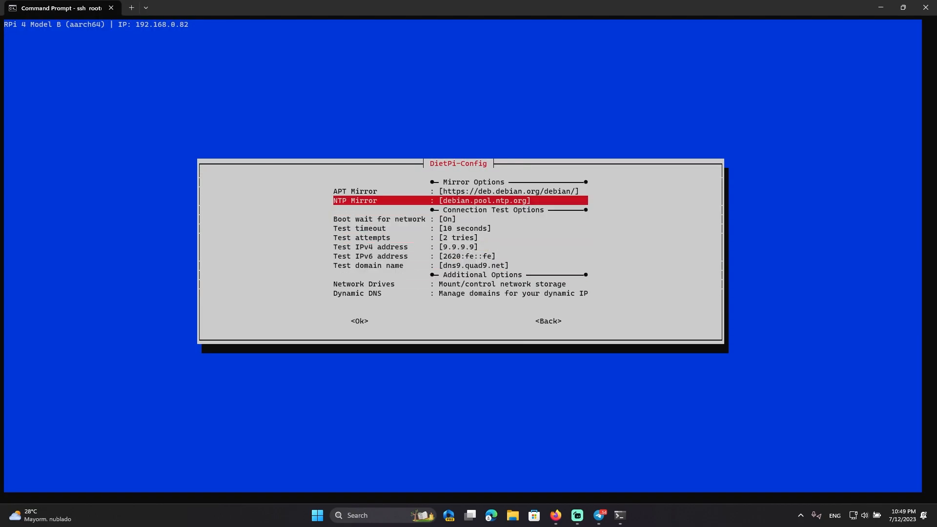
key(Down)
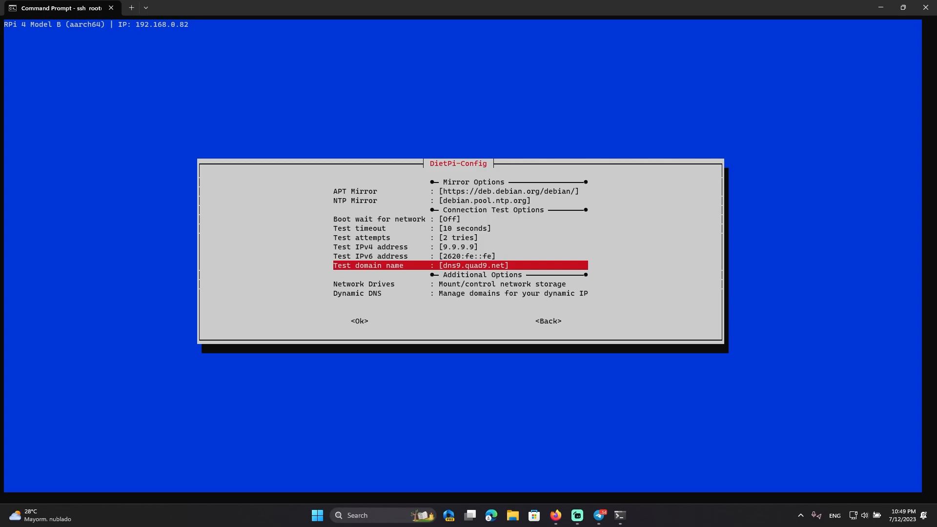
key(Tab)
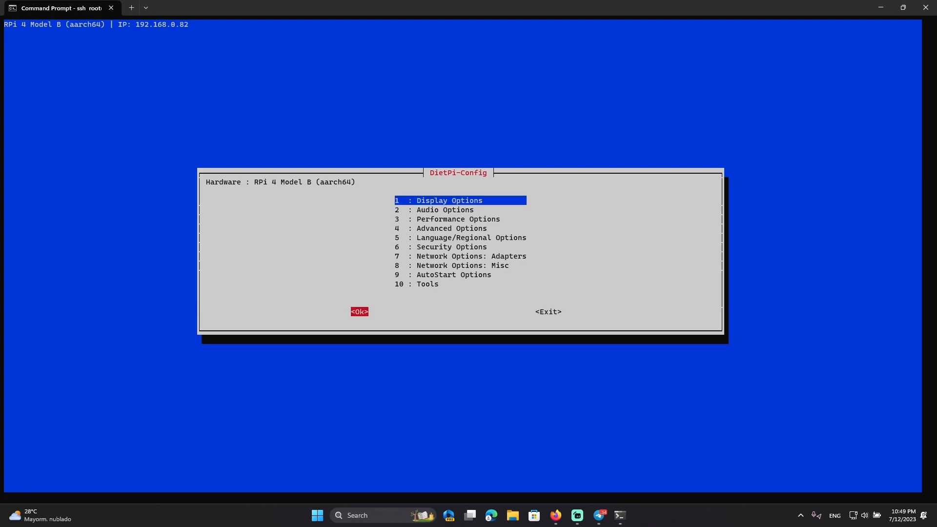
Open the Ethernet adapter's Static DNS picker listing Custom, Cloudflare and Google
key(Tab)
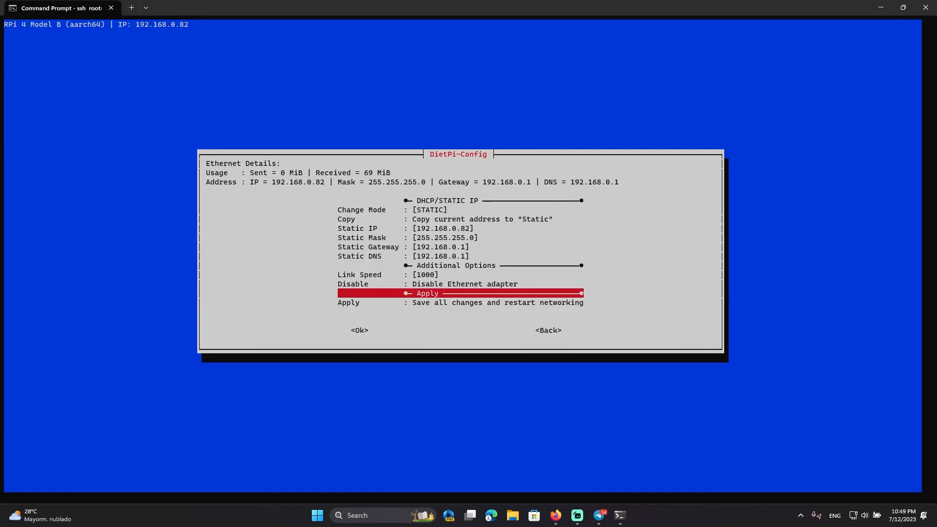
key(up)
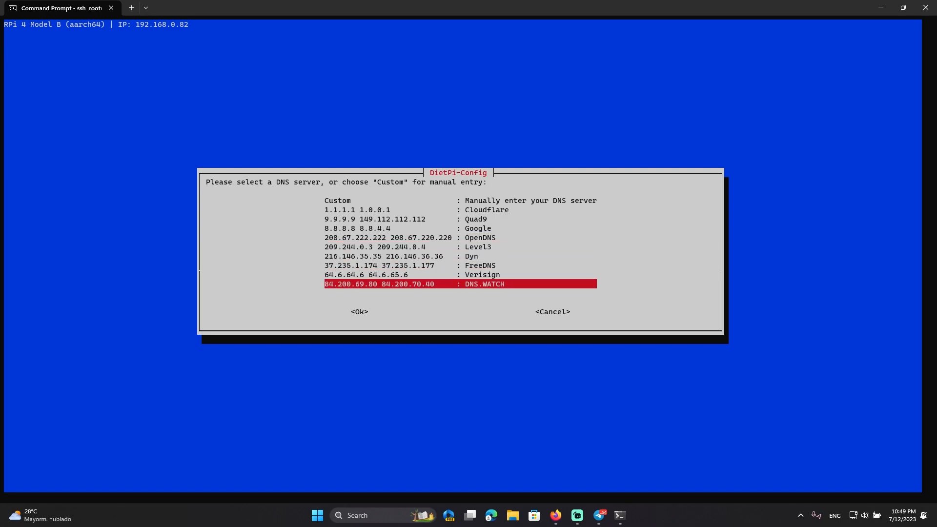
Choose Custom and enter Static DNS 80.58.61.250 80.58.61.254
key(Up)
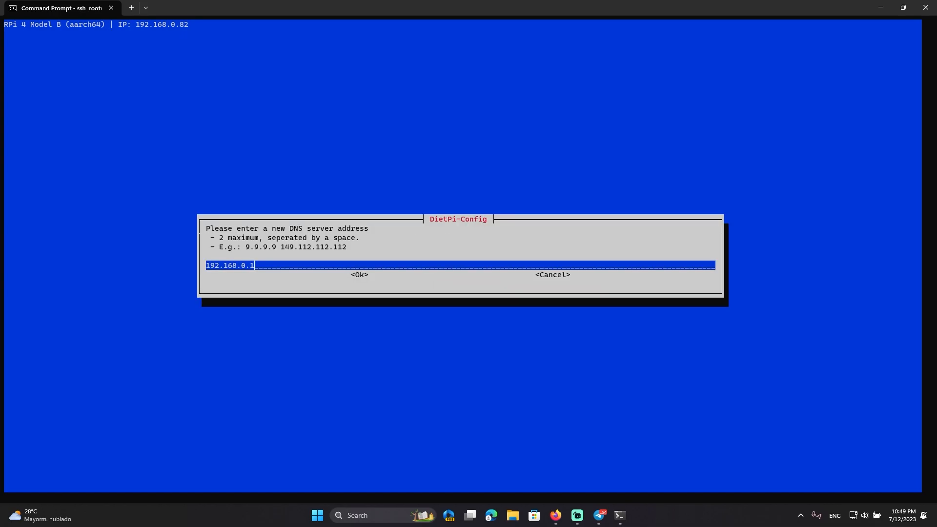
click(358, 274)
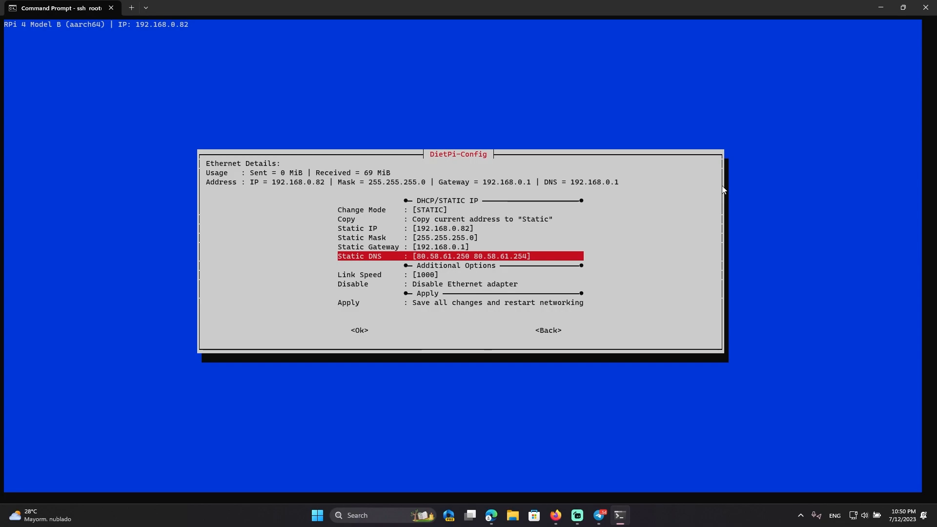
Select Apply to save the Ethernet changes and restart networking
key(up)
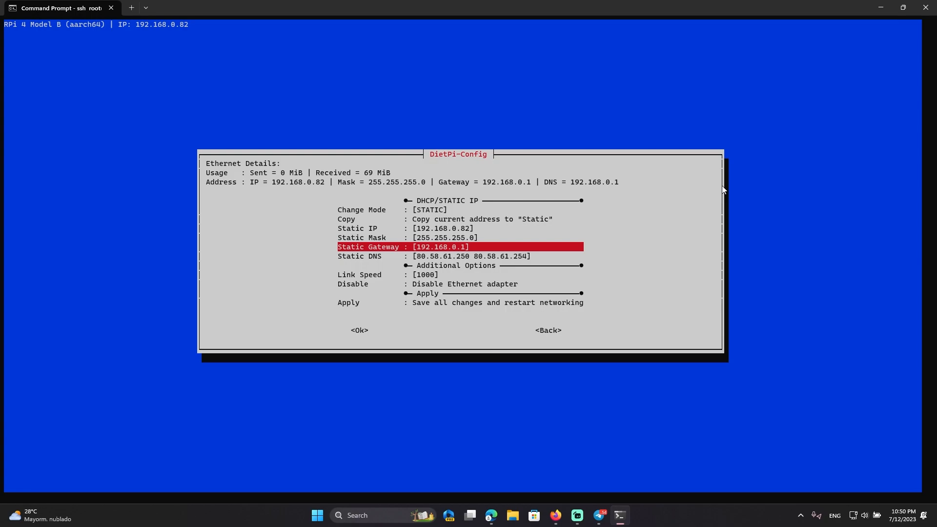
key(Up)
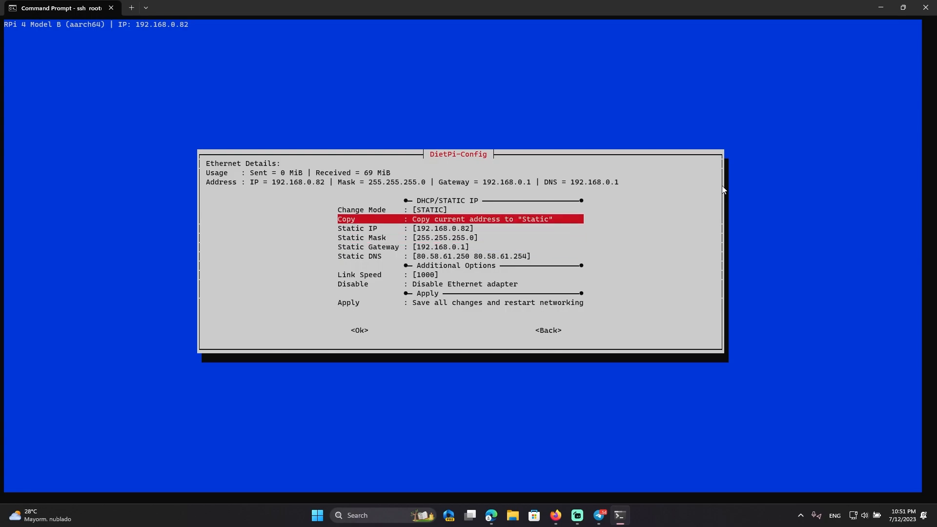
key(Down)
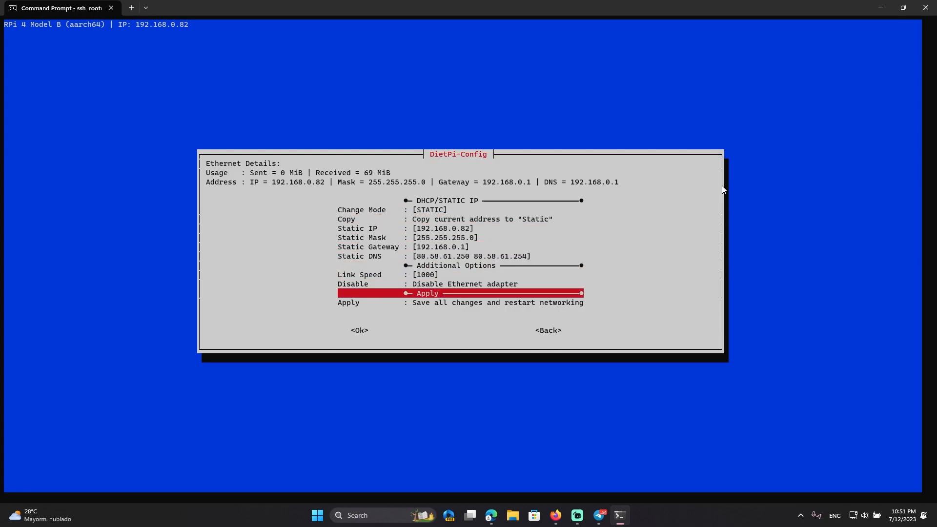
key(Down)
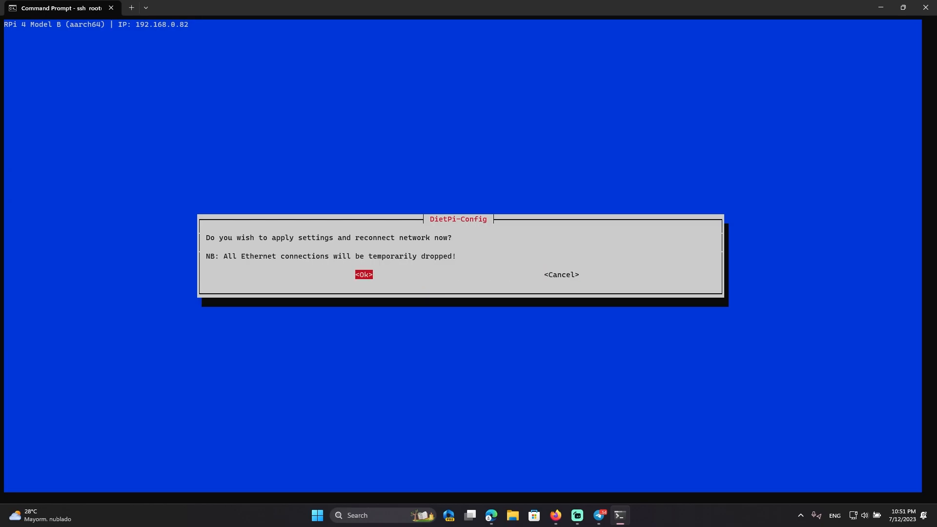
Confirm applying and reconnecting, then confirm purging iw, wireless-tools, wpasupplicant and wireless-regdb
click(362, 275)
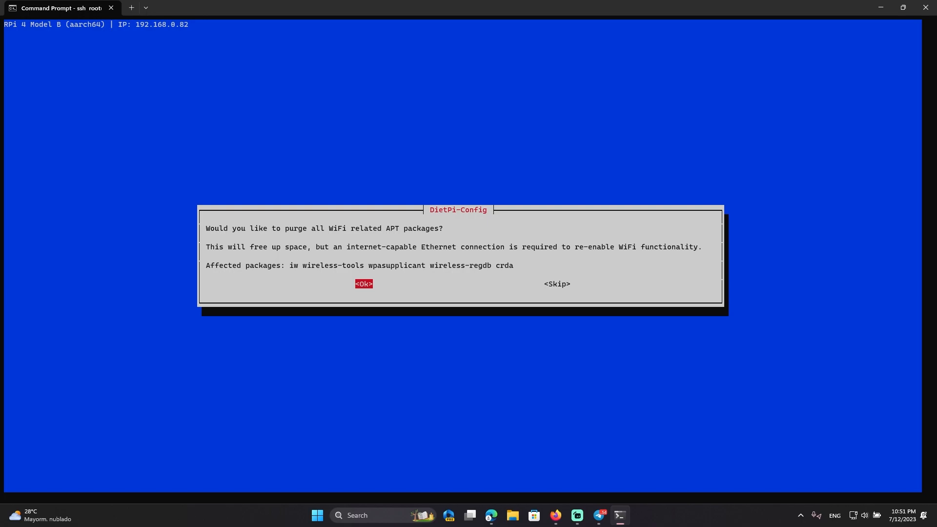
click(363, 284)
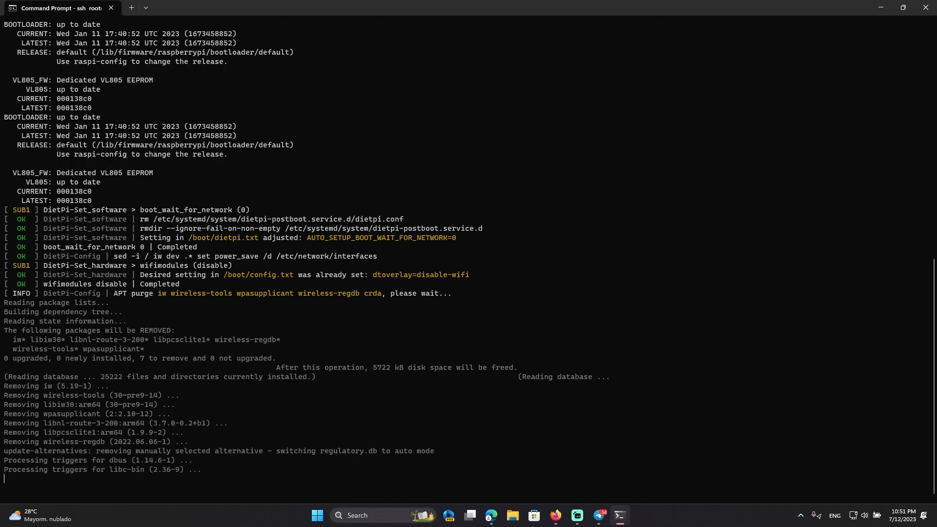
Scroll through the finishing WiFi package purge output before the CasaOS dashboard loads
scroll(down, 3)
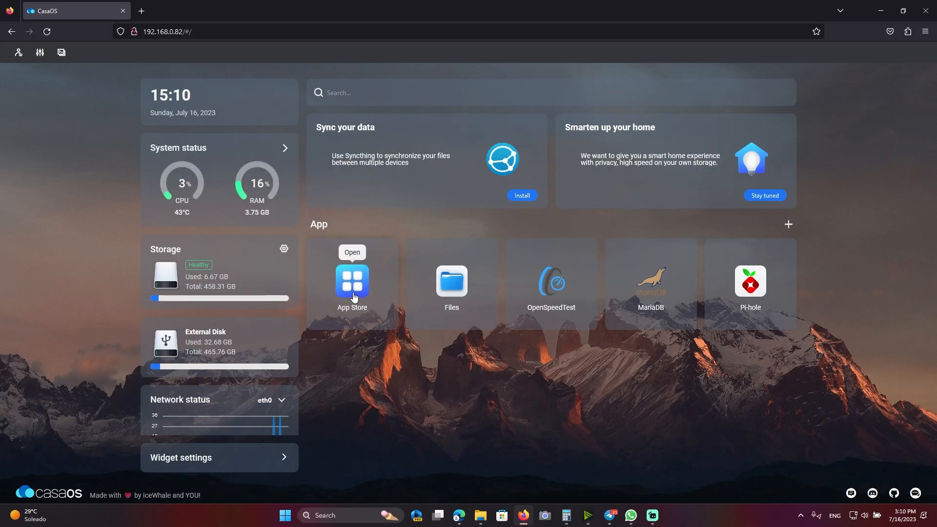
Browse the App Store catalog, noting MariaDB as installed, then return to the dashboard
click(352, 281)
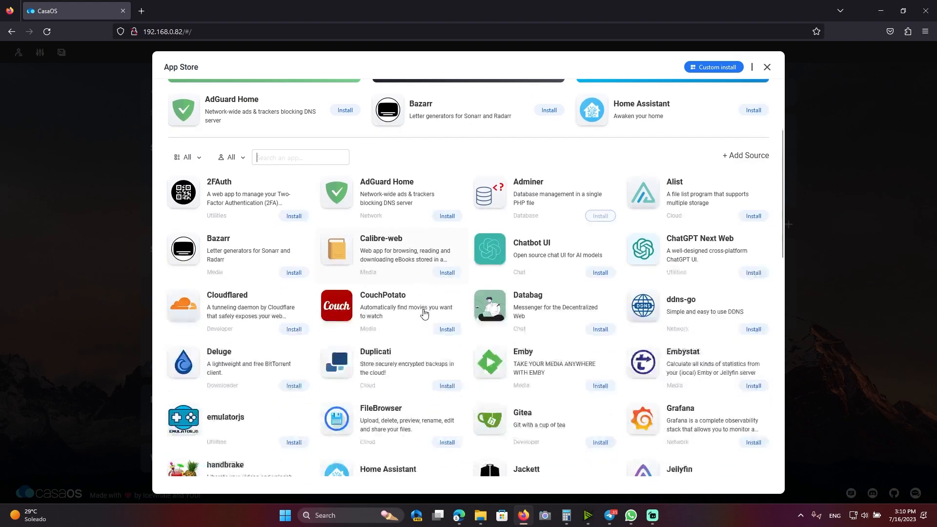
scroll(down, 3)
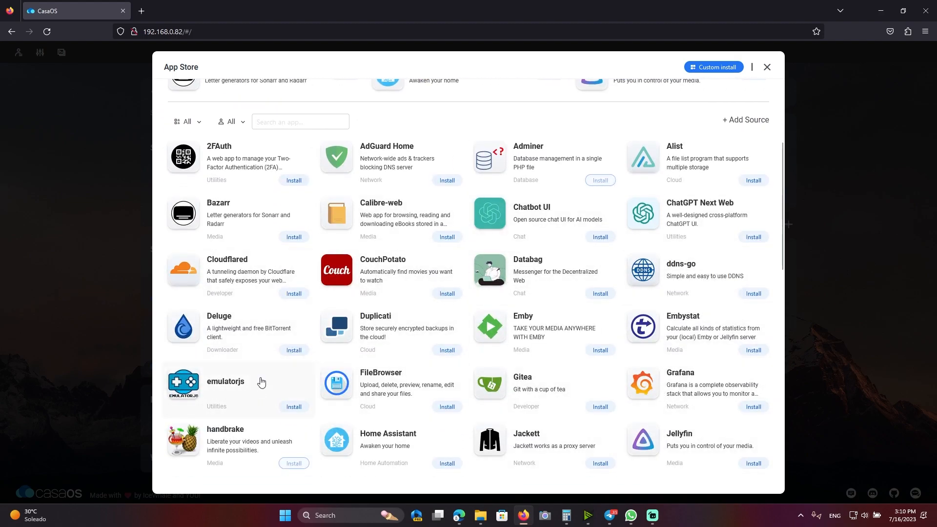
scroll(down, 3)
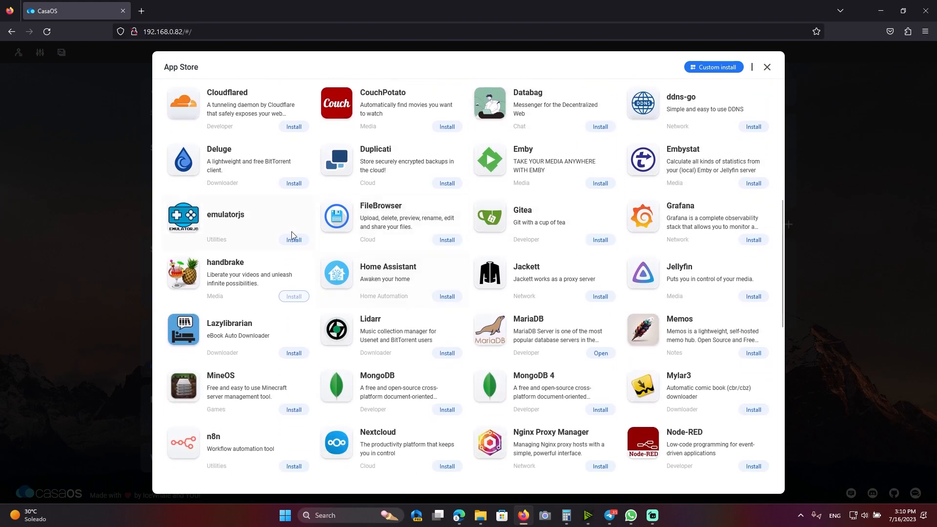
scroll(down, 3)
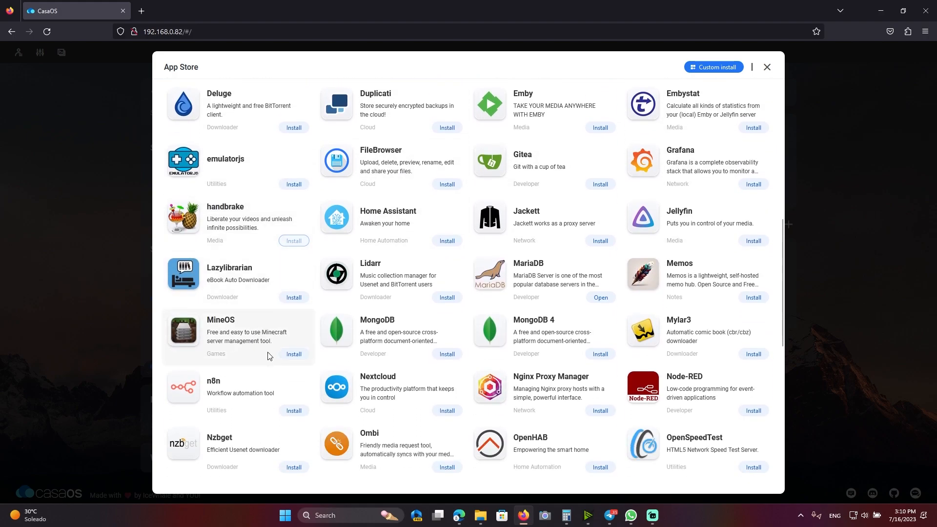
click(767, 68)
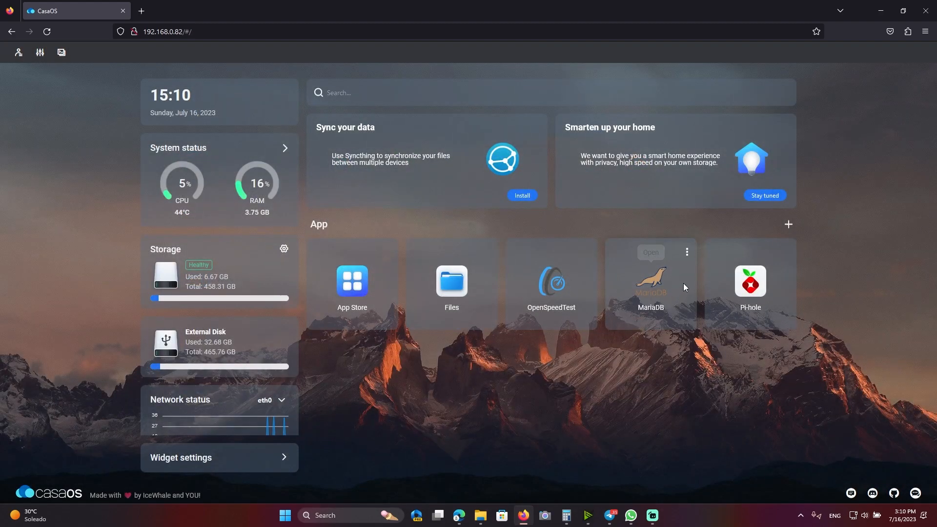
Uninstall MariaDB from its dashboard tile with Delete userdata kept checked
click(140, 10)
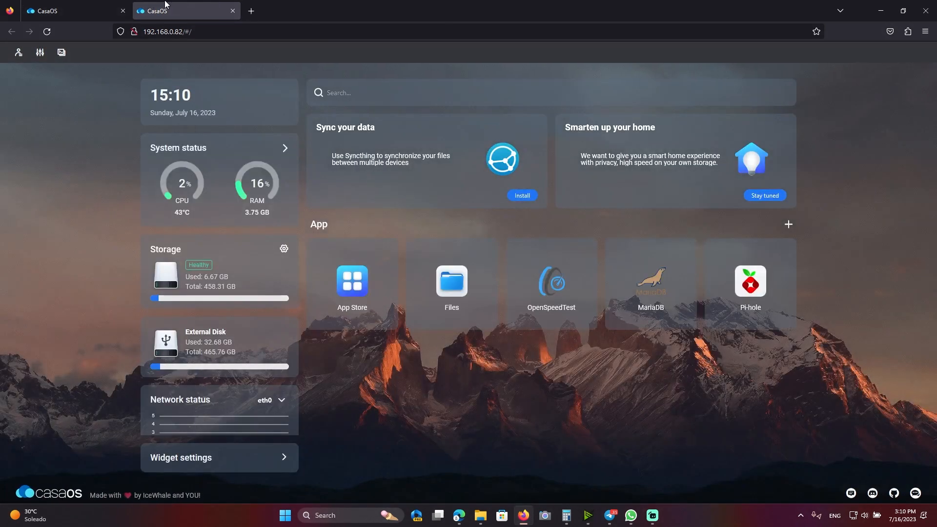
click(233, 10)
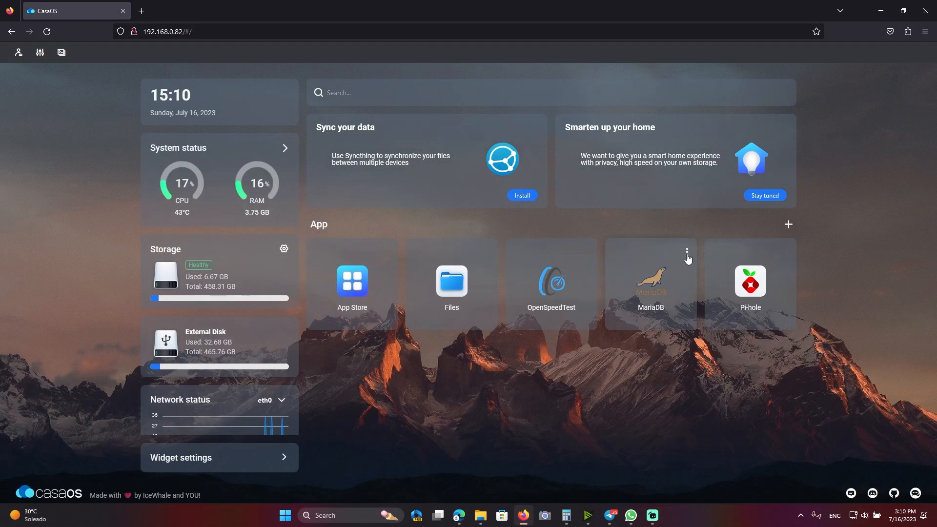
click(685, 251)
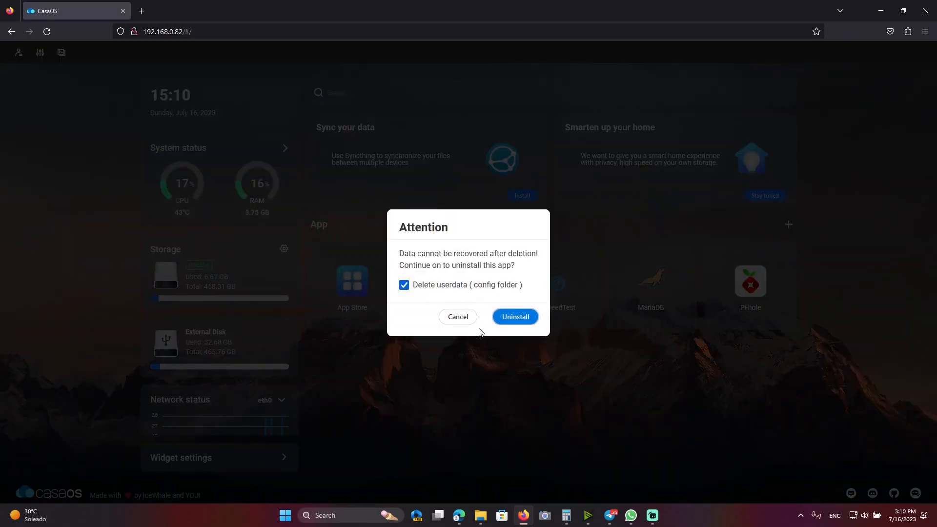
click(458, 316)
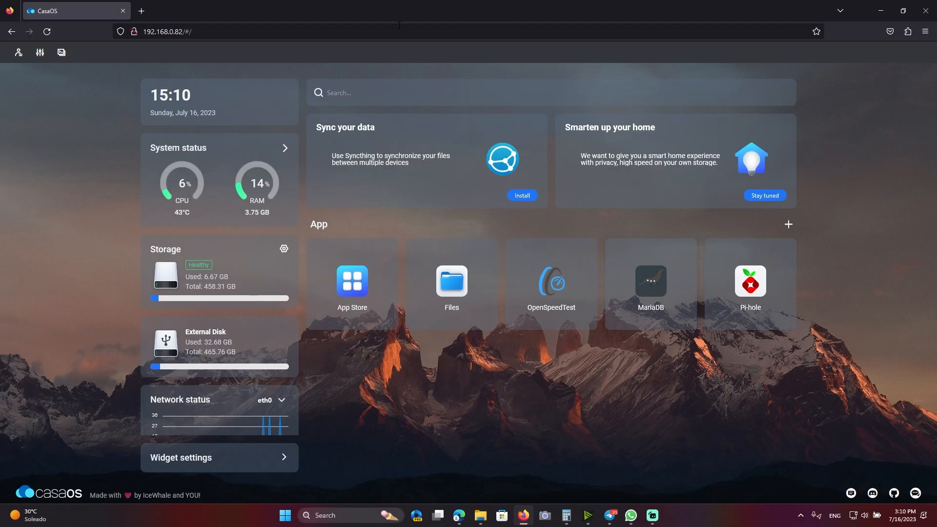
mouse_move(649, 288)
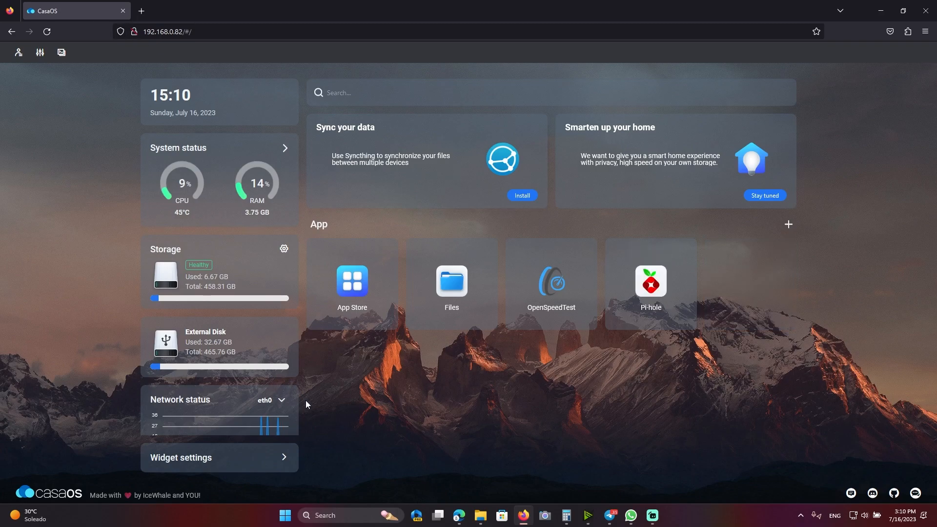
mouse_move(352, 281)
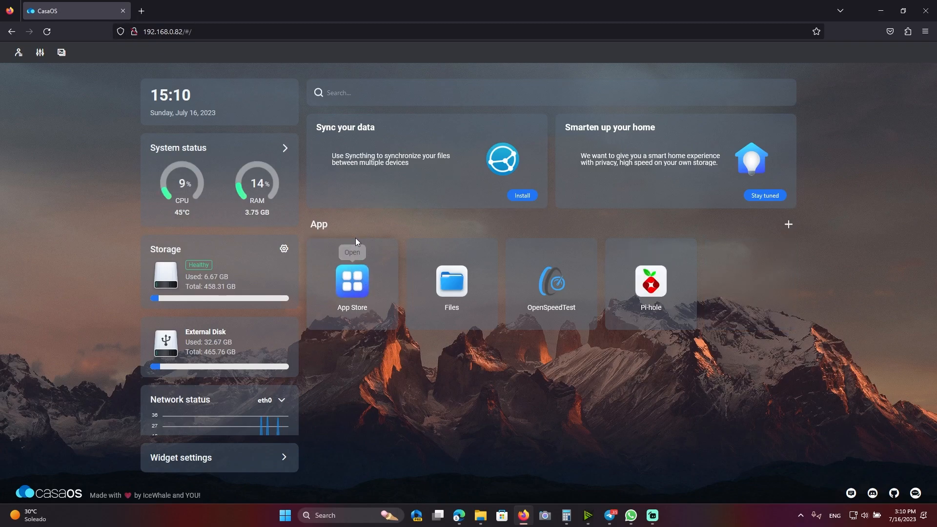
mouse_move(650, 297)
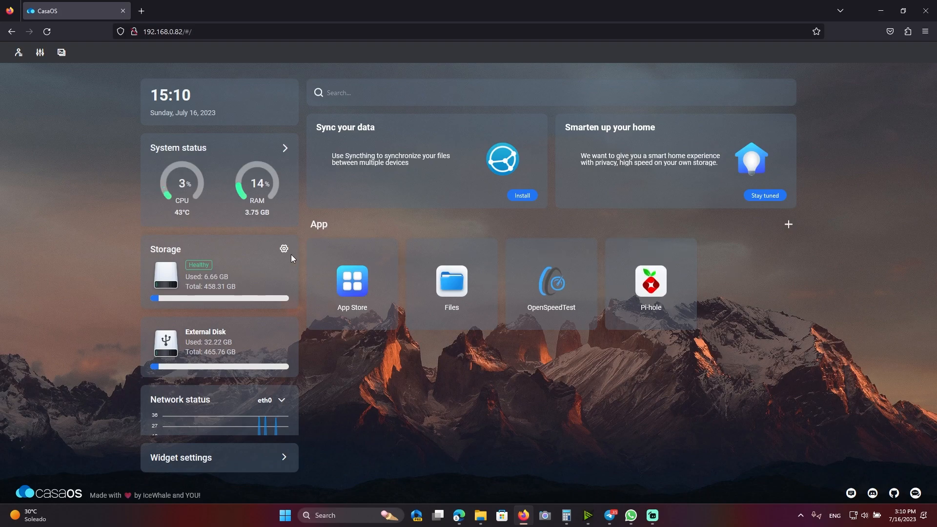
click(787, 225)
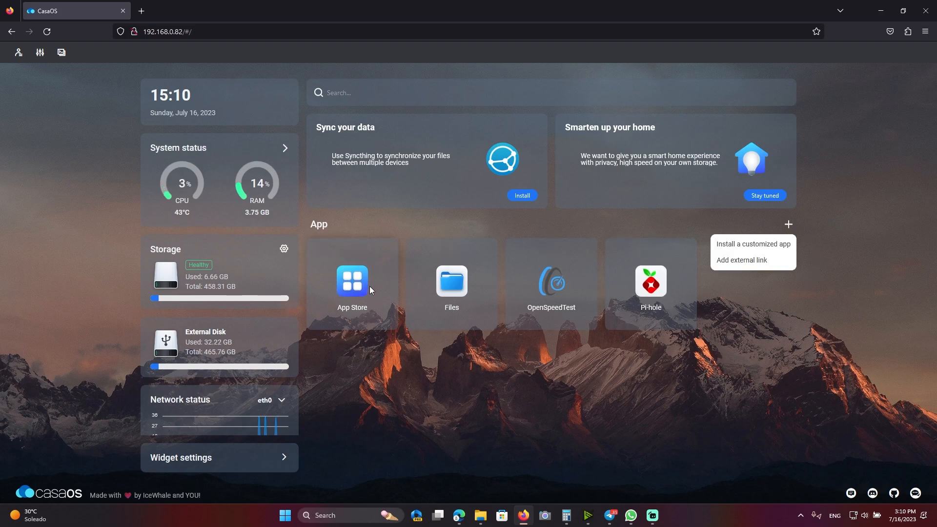
mouse_move(352, 281)
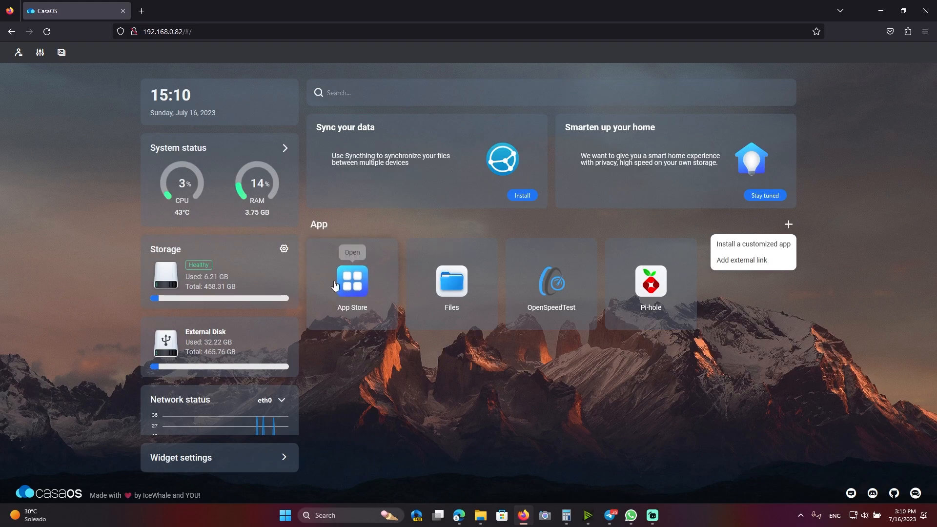
mouse_move(753, 248)
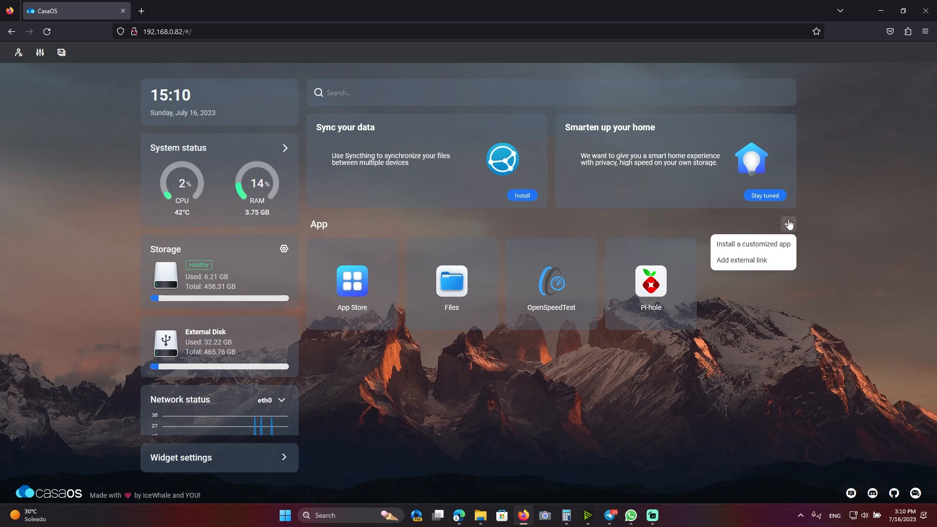
click(752, 244)
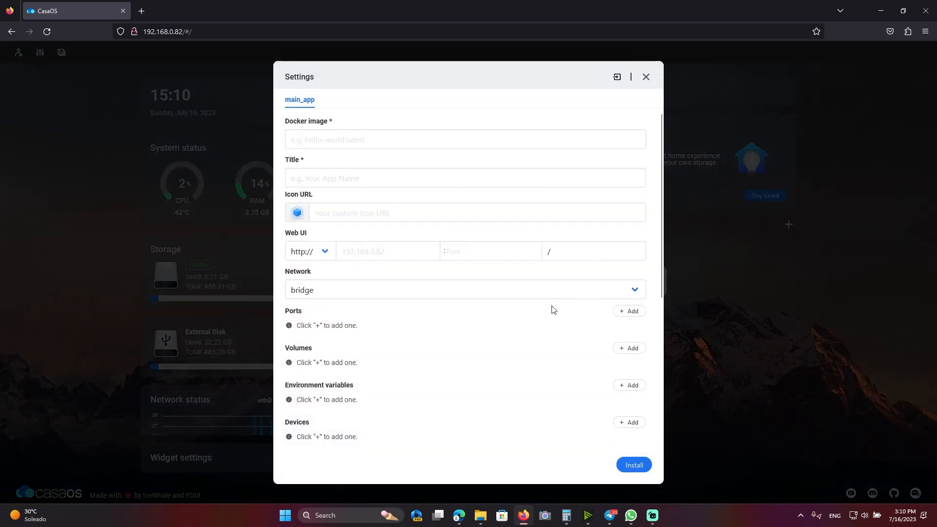
scroll(down, 3)
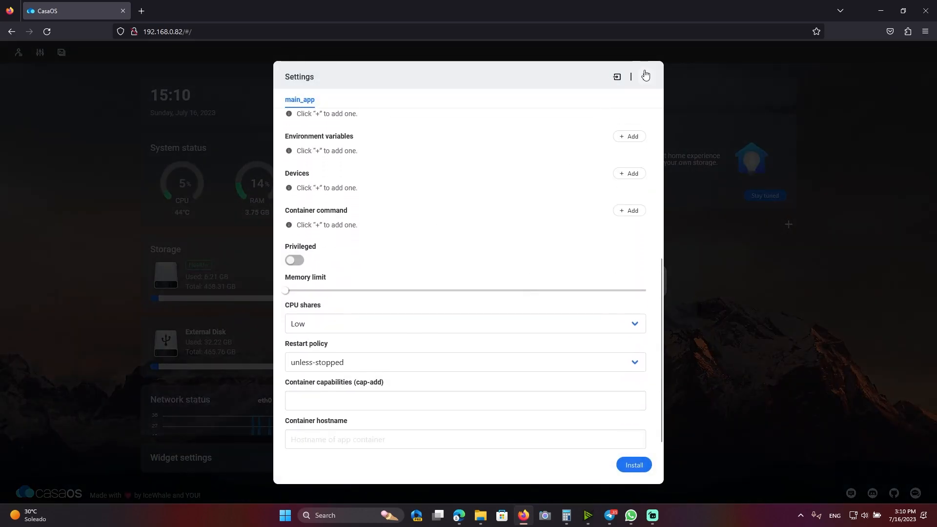
click(645, 76)
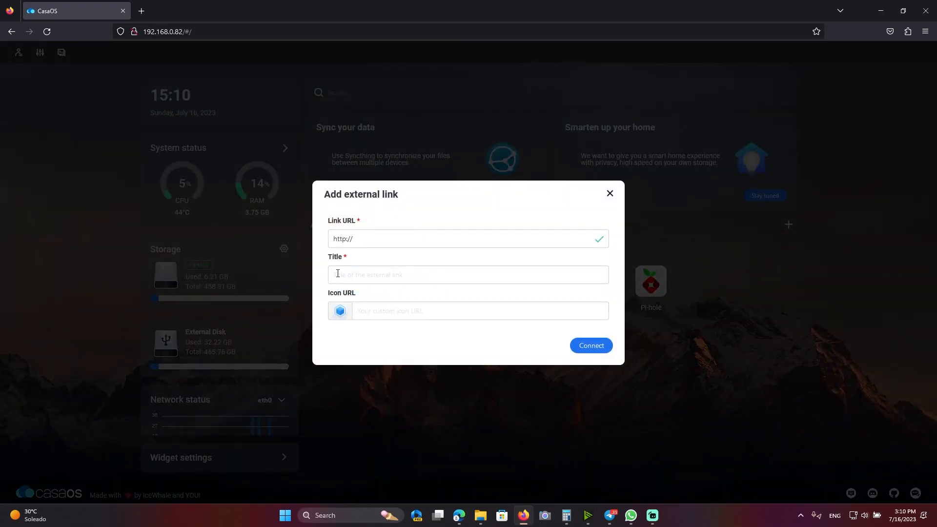
mouse_move(497, 224)
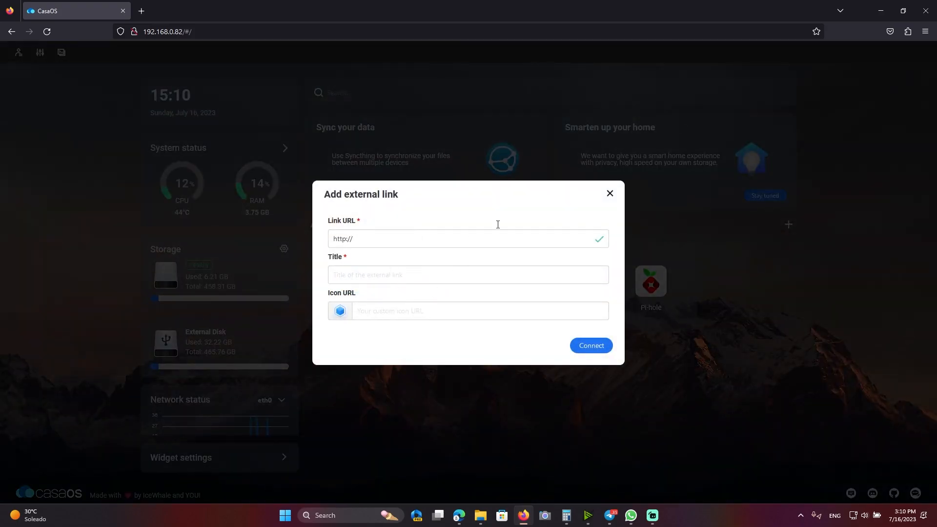
click(609, 193)
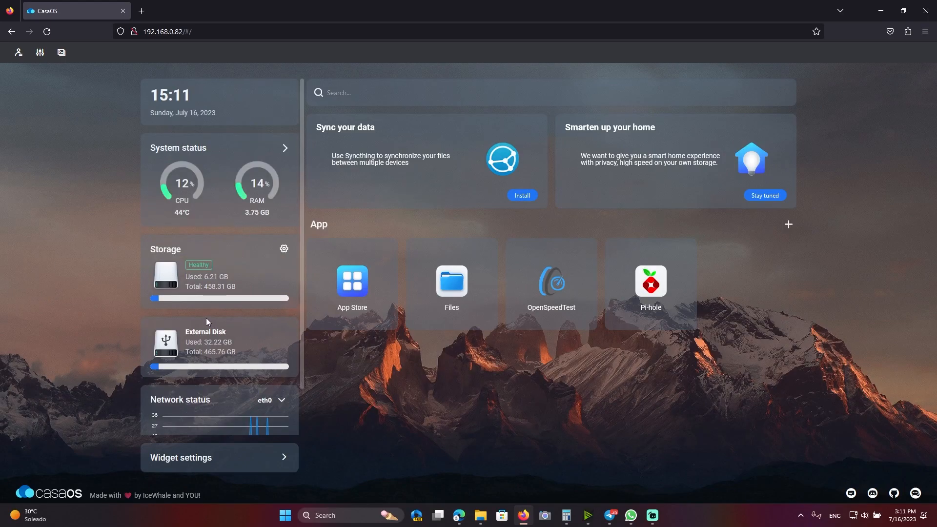
click(284, 248)
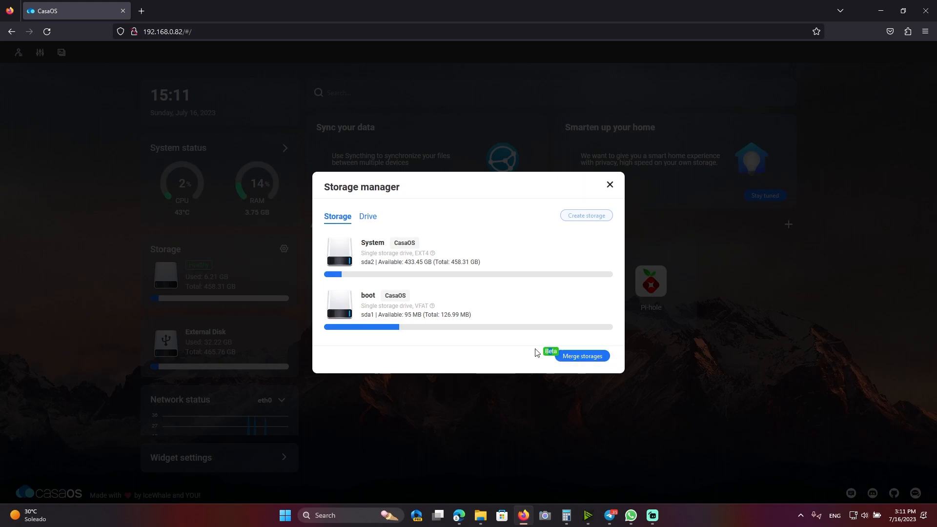
mouse_move(583, 356)
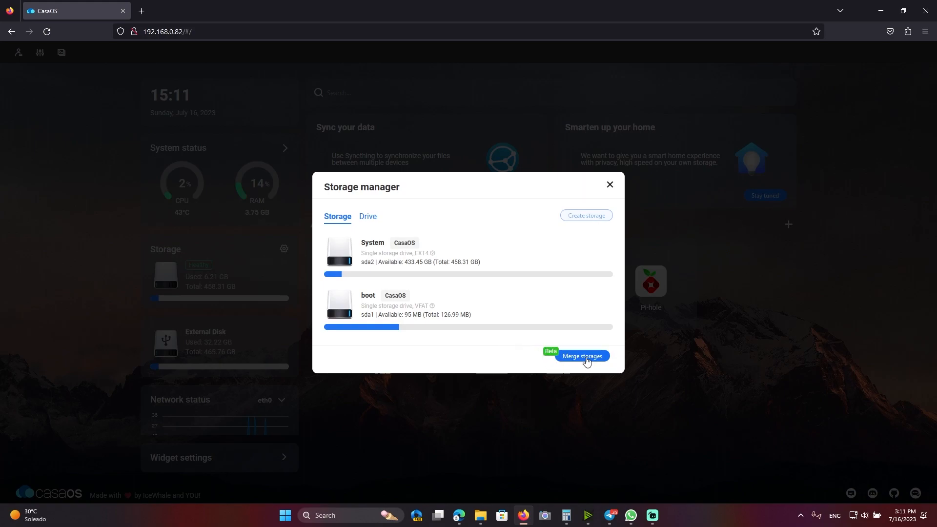
mouse_move(369, 232)
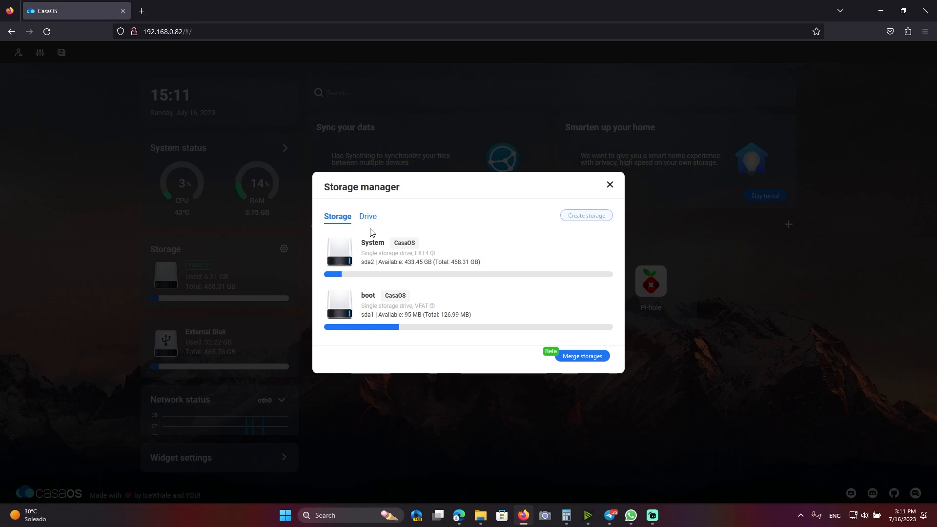
click(39, 53)
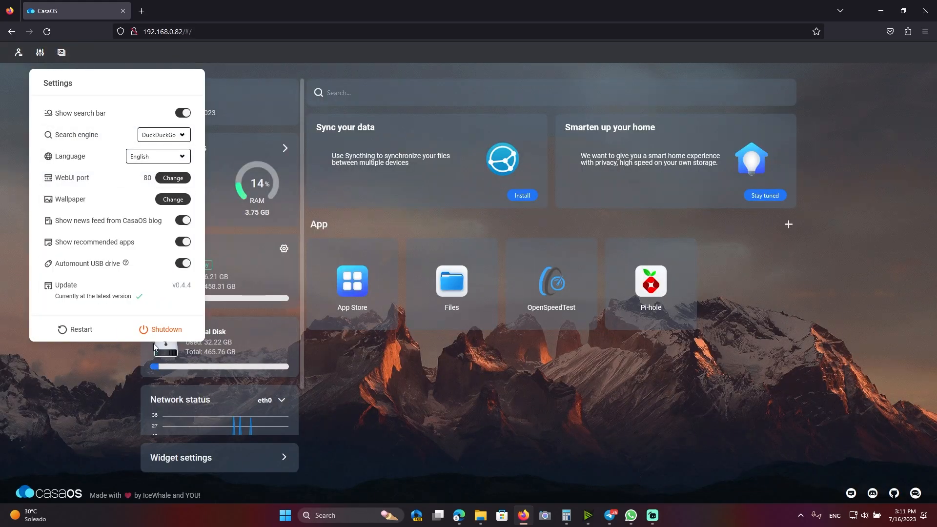
mouse_move(36, 301)
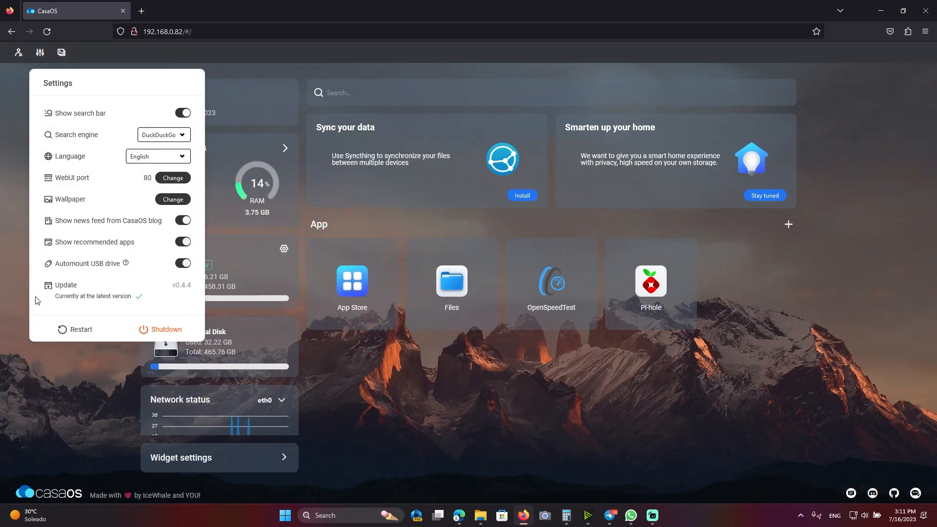
click(369, 353)
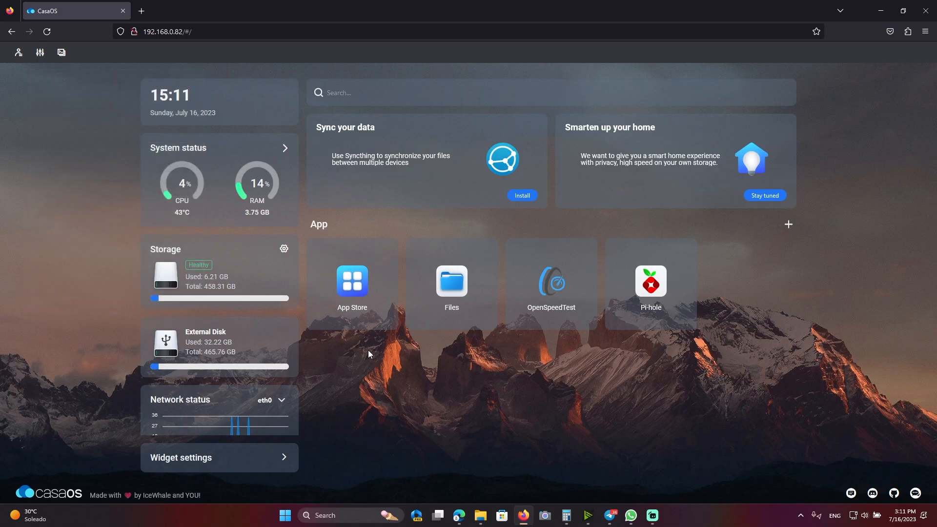
mouse_move(332, 284)
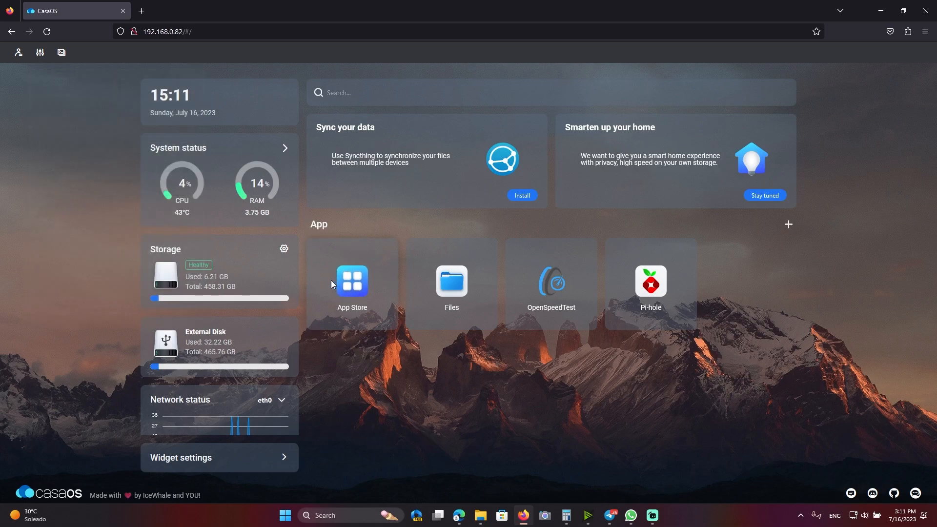
mouse_move(540, 364)
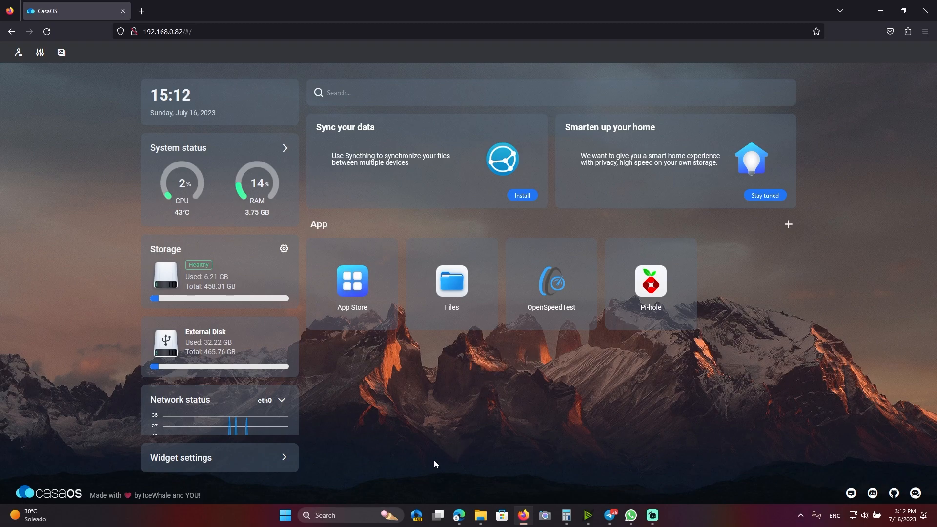
mouse_move(565, 515)
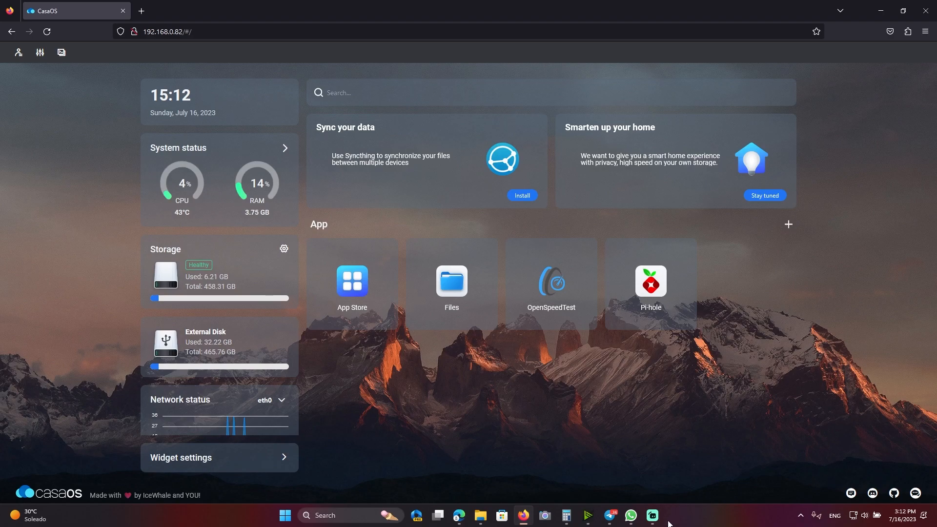
mouse_move(610, 266)
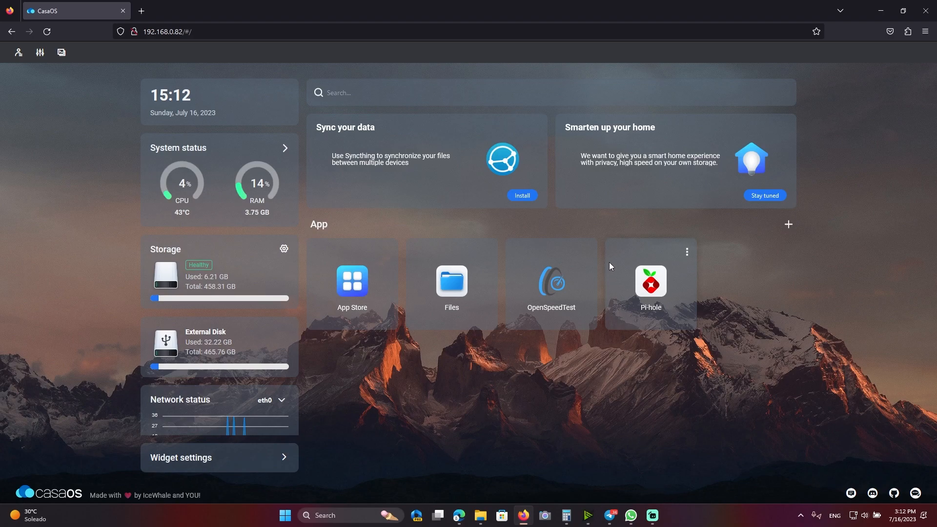